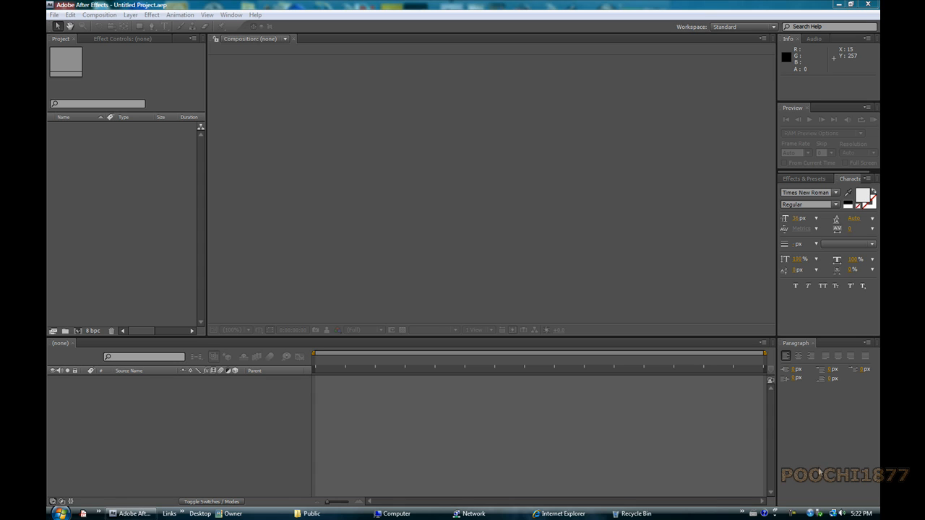
mouse_move(55, 17)
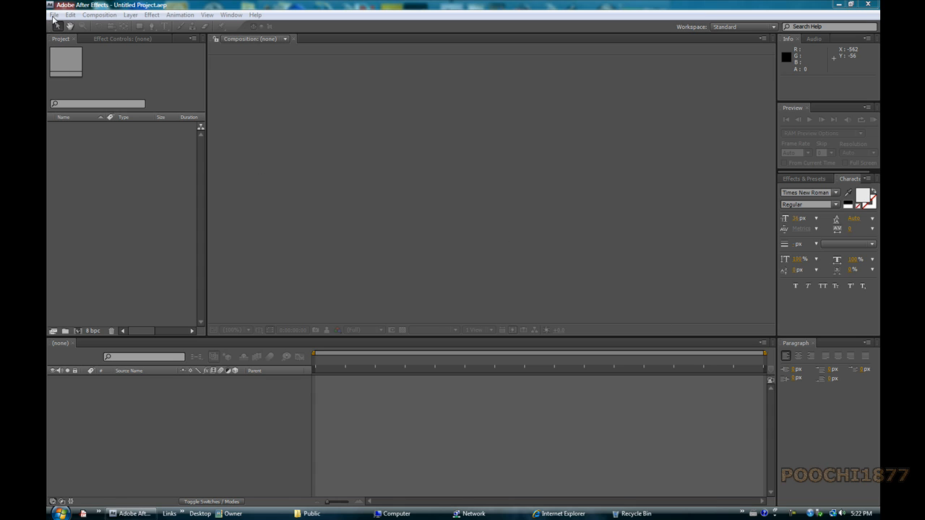
- Start a new composition, bringing up its settings (Comp 1, 1280×720, 30 fps, 10 s)
left_click(54, 14)
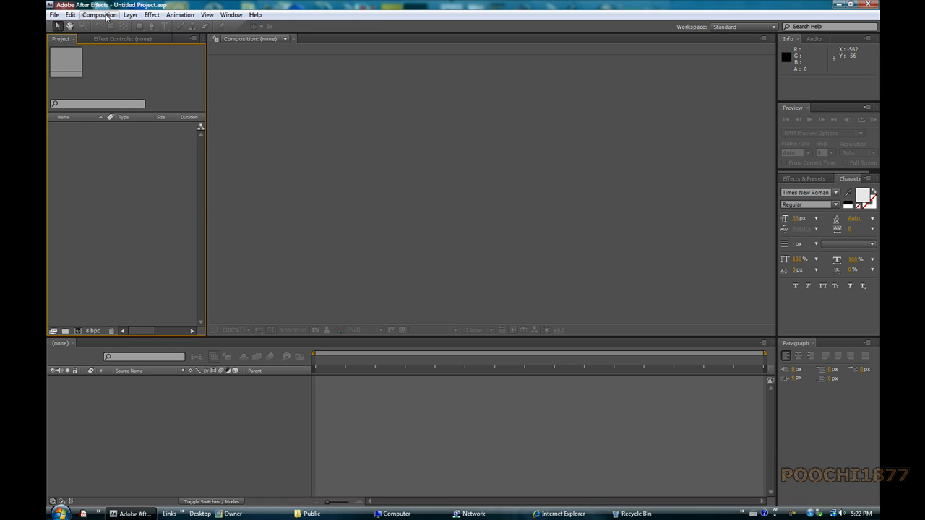
left_click(100, 15)
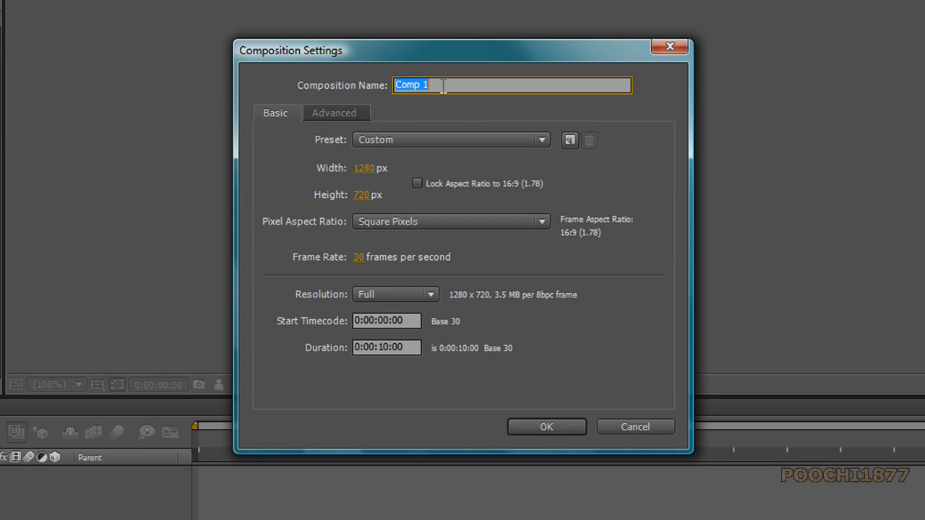
mouse_move(349, 58)
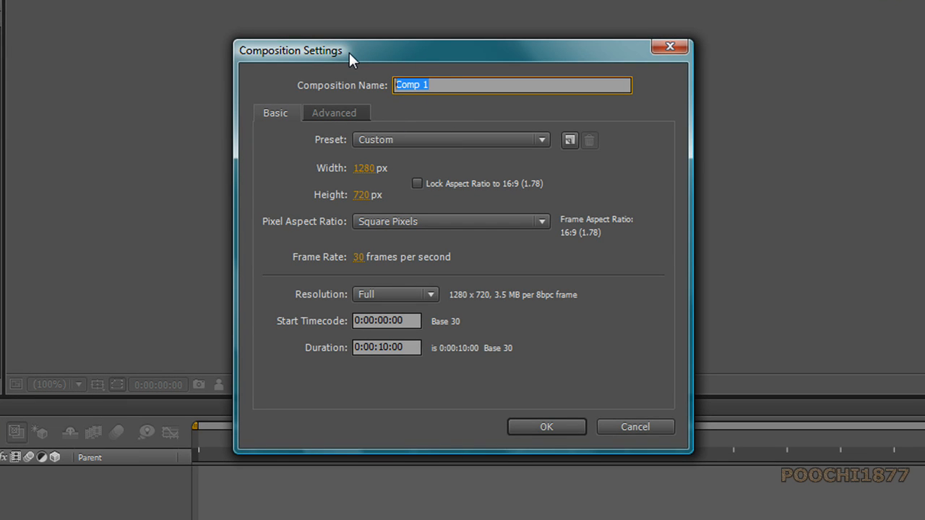
- Name the composition 'youtube test intro', keeping 1280×720, 30 fps, 0:00:10:00
type("youtub")
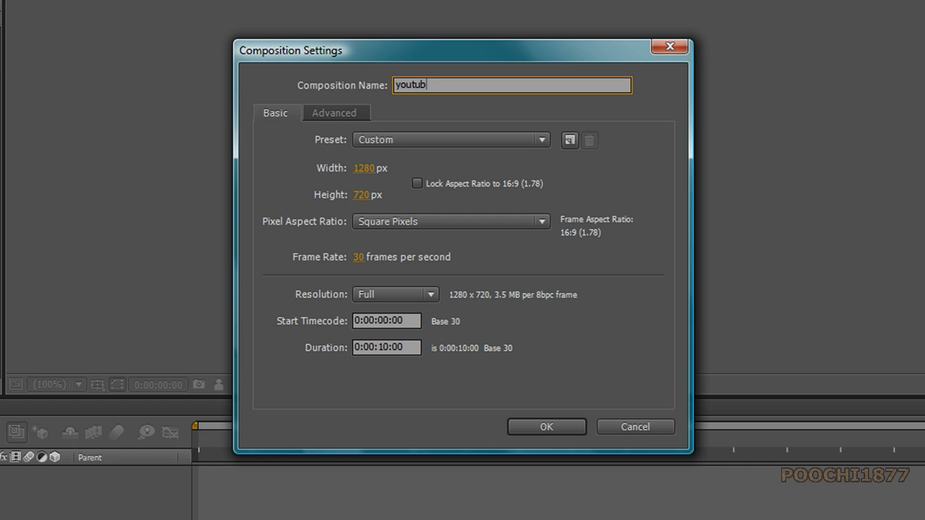
type("e")
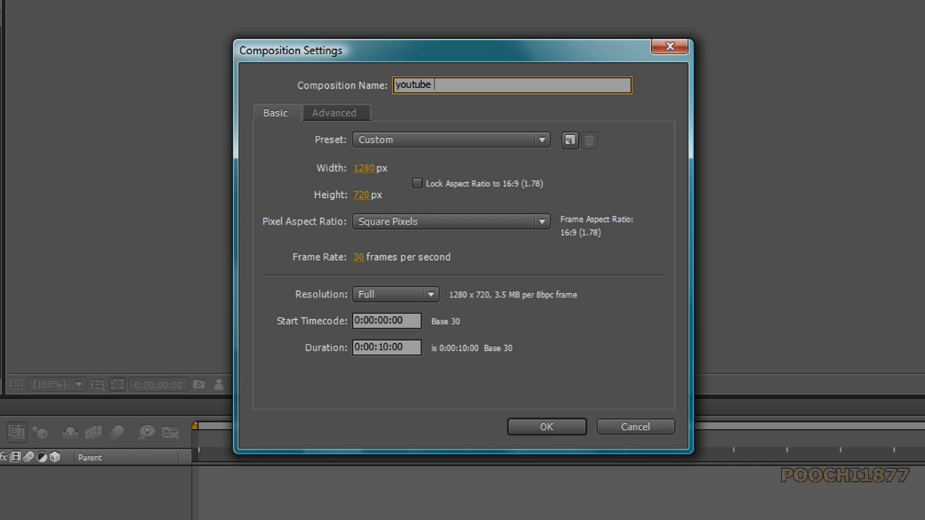
type("test")
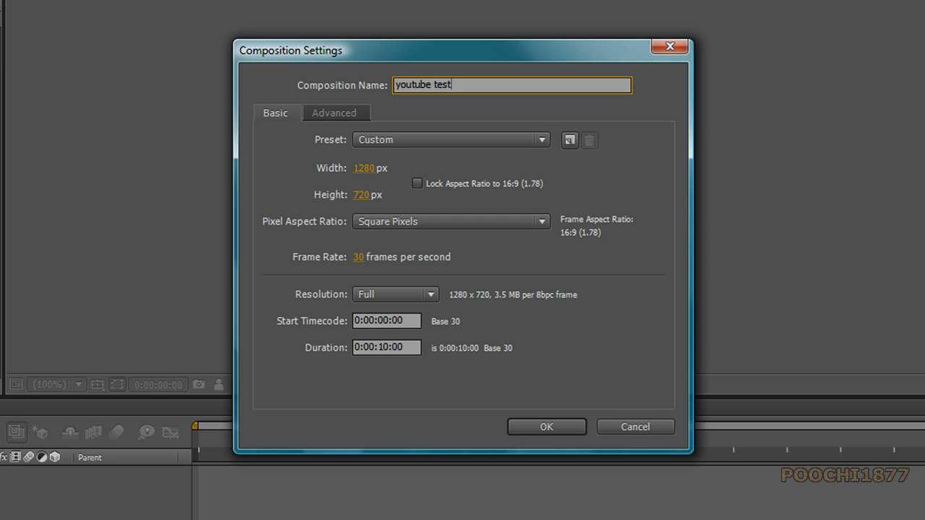
type("int")
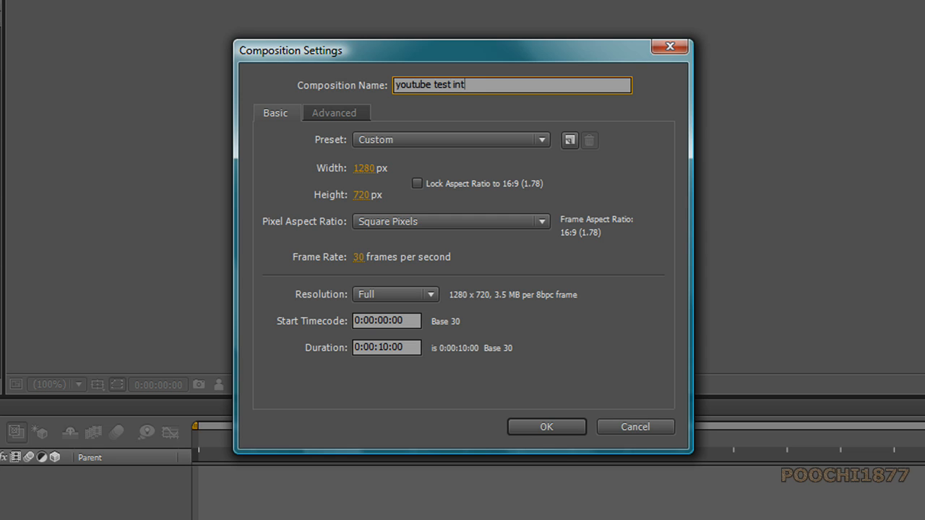
type("ro")
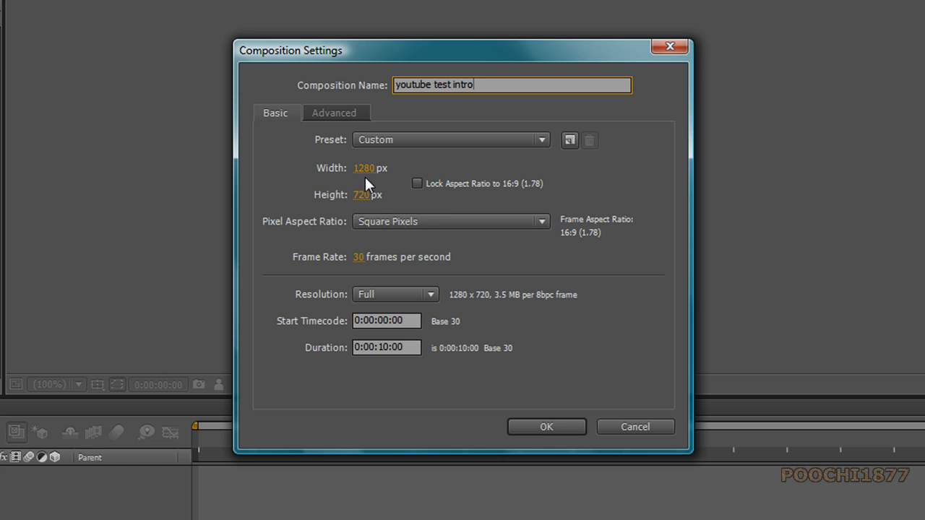
mouse_move(367, 191)
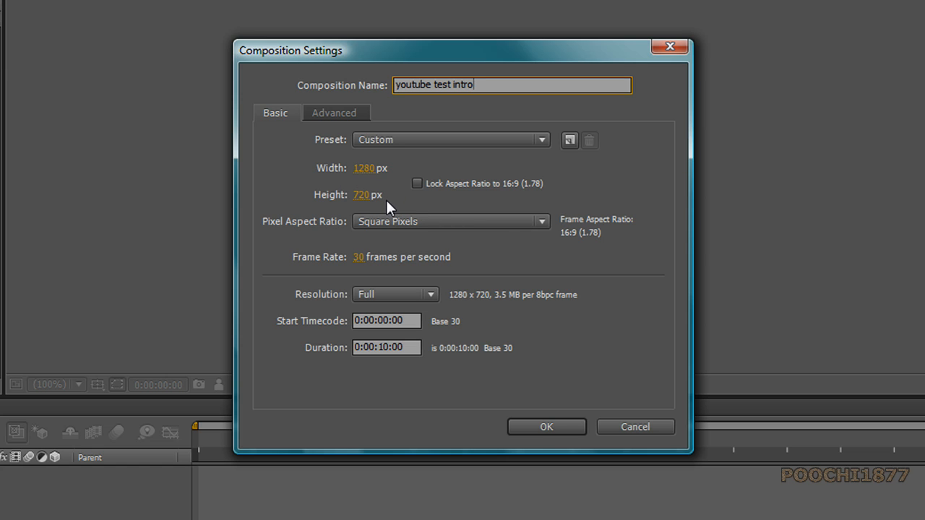
mouse_move(349, 275)
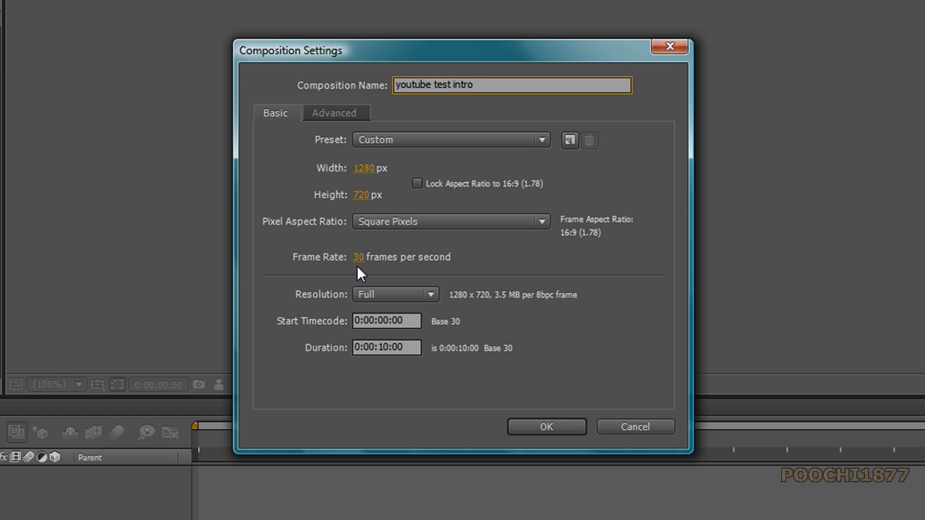
mouse_move(354, 357)
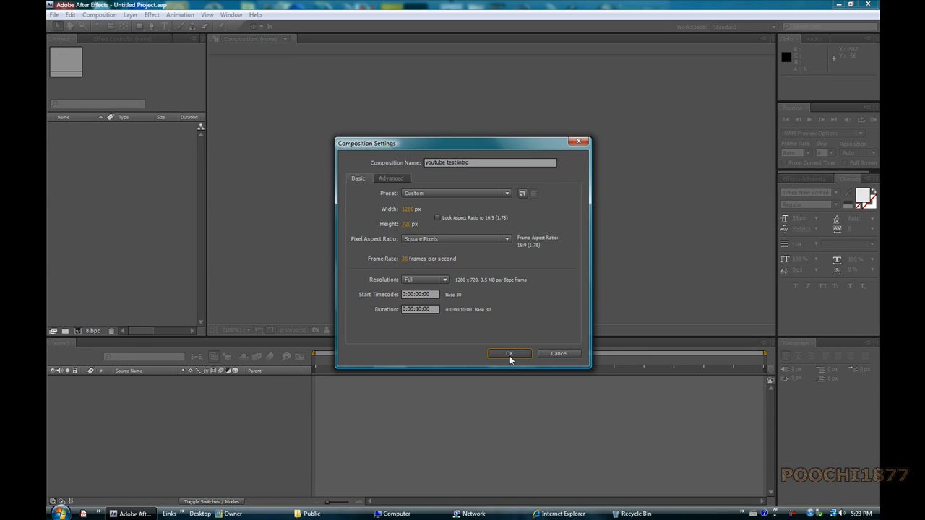
- Confirm the composition, then import blue-flame-smoky-design.jpg from the frogs pics folder
left_click(508, 352)
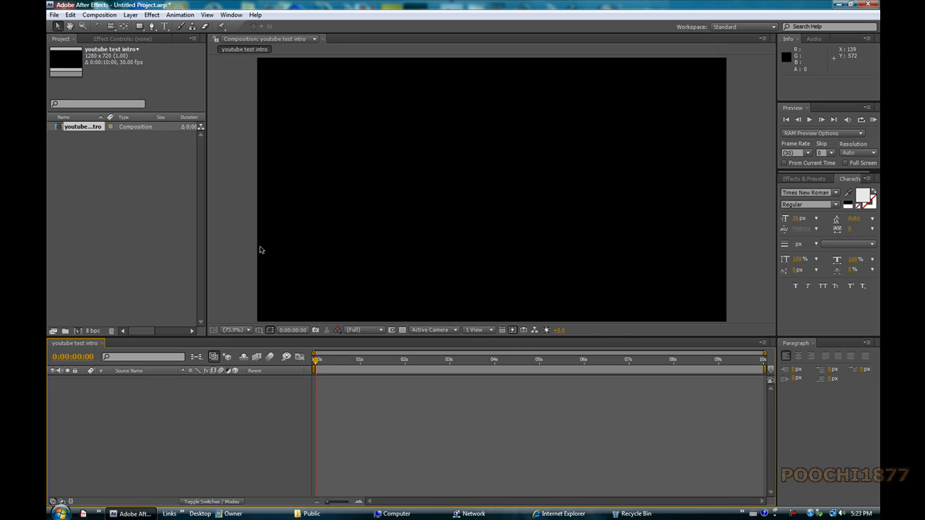
mouse_move(53, 14)
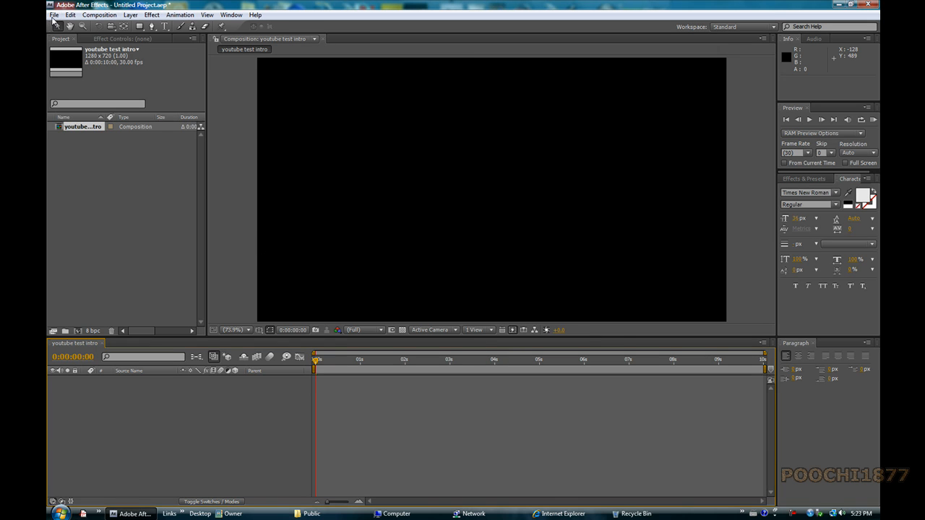
left_click(53, 15)
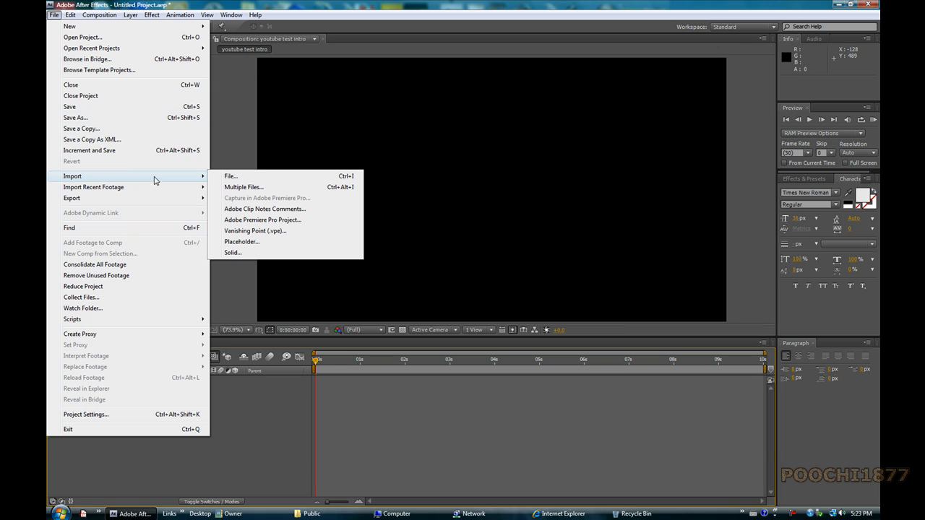
left_click(232, 177)
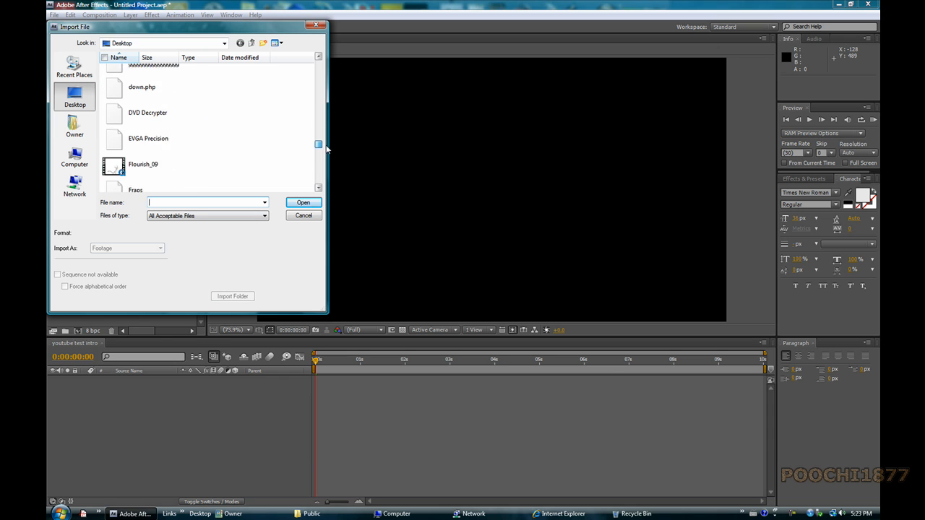
scroll("down", 3)
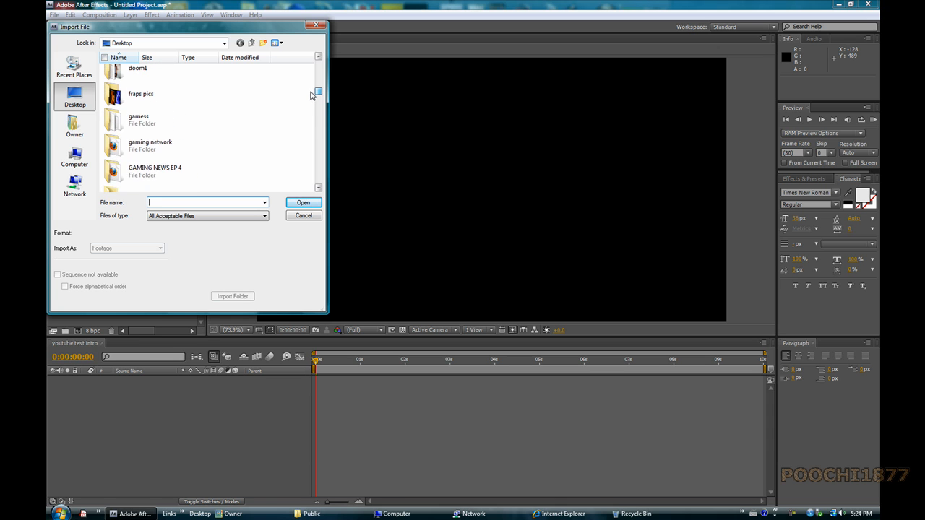
double_click(142, 92)
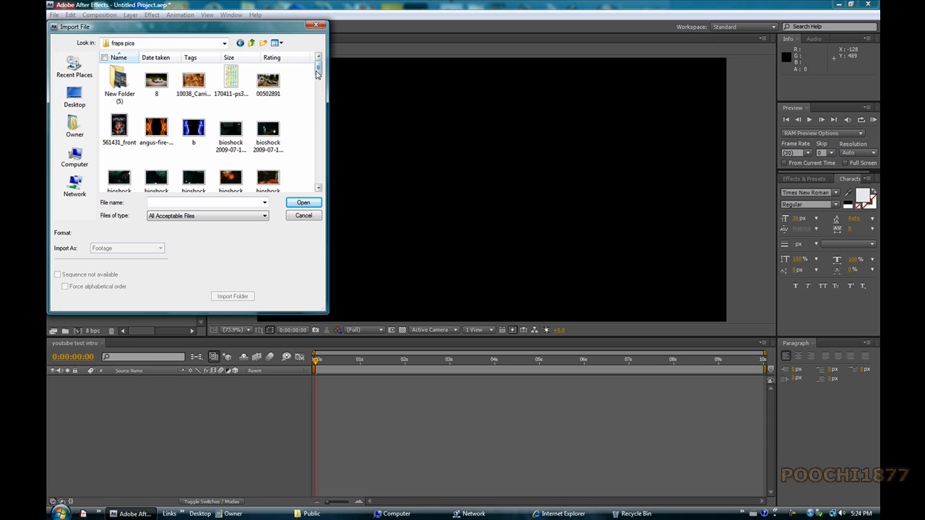
scroll("down", 3)
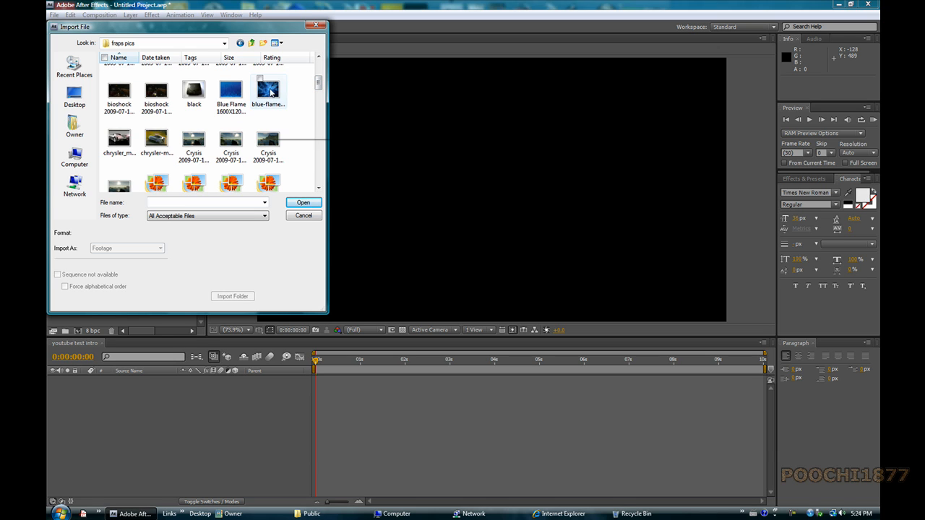
left_click(304, 203)
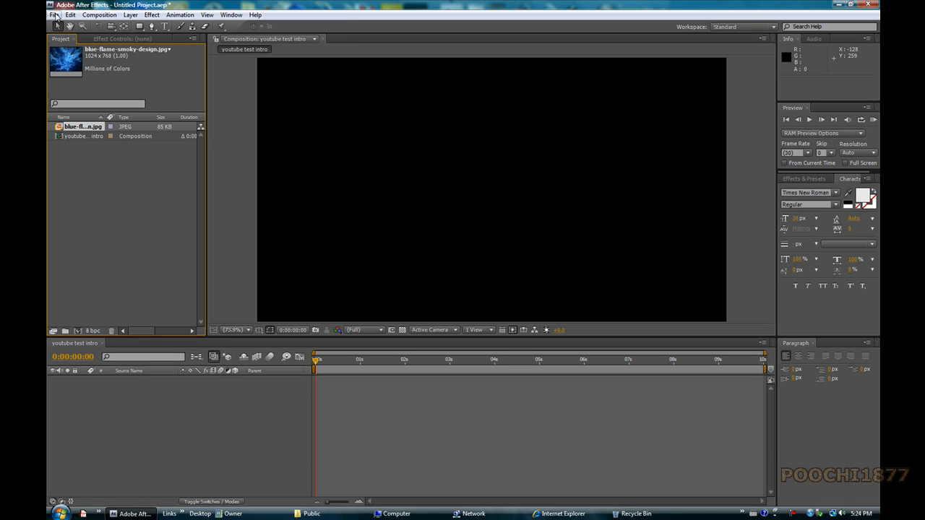
- Import the Flourish_09 QuickTime movie from the Desktop into the project
left_click(55, 14)
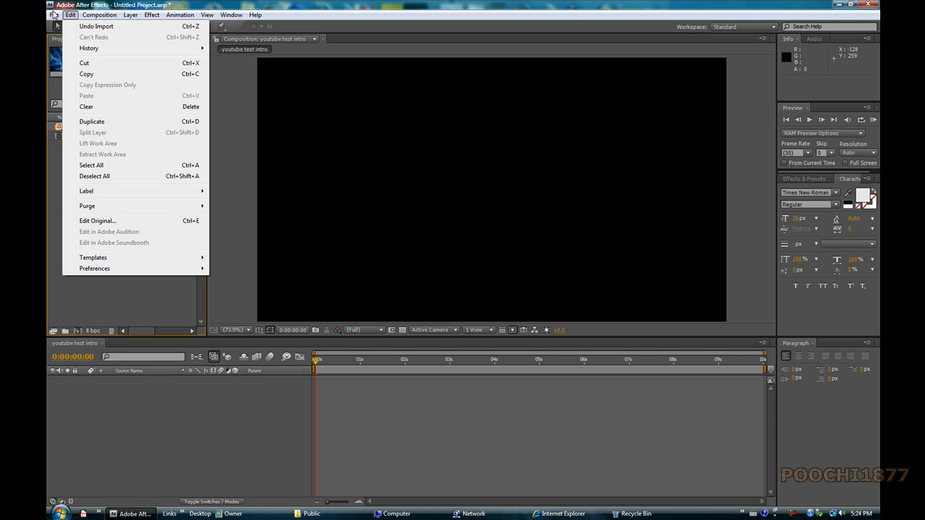
left_click(54, 15)
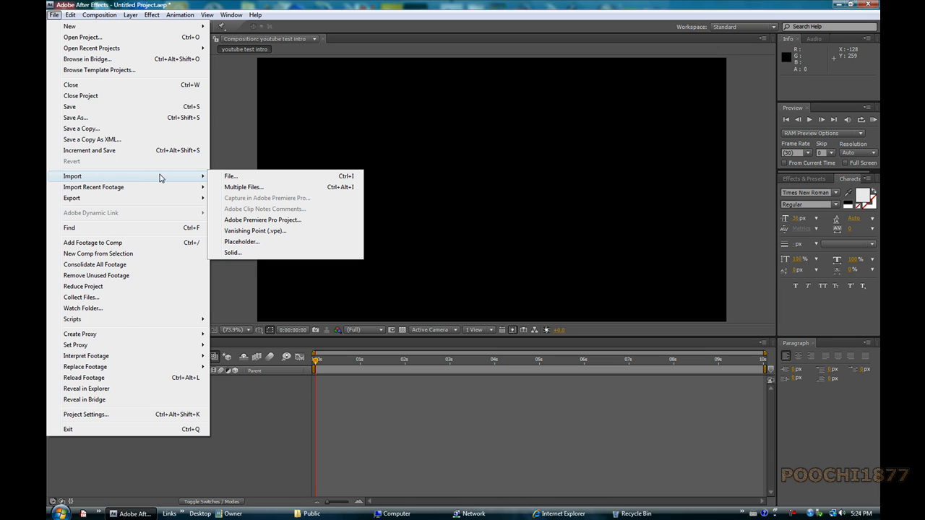
mouse_move(231, 176)
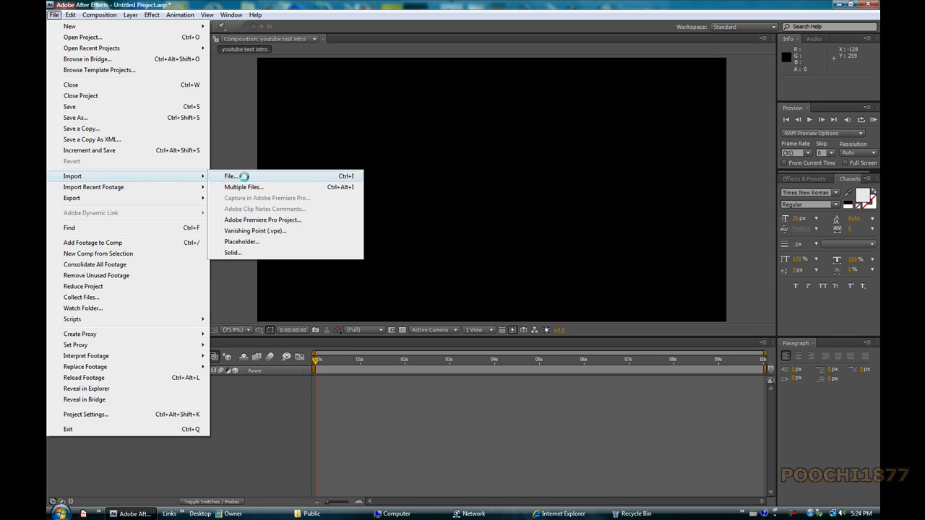
left_click(231, 176)
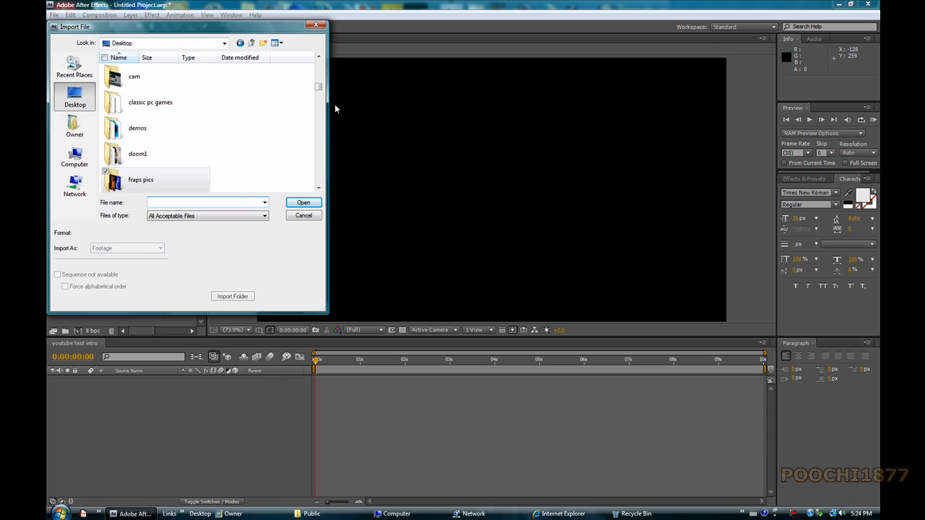
scroll("down", 3)
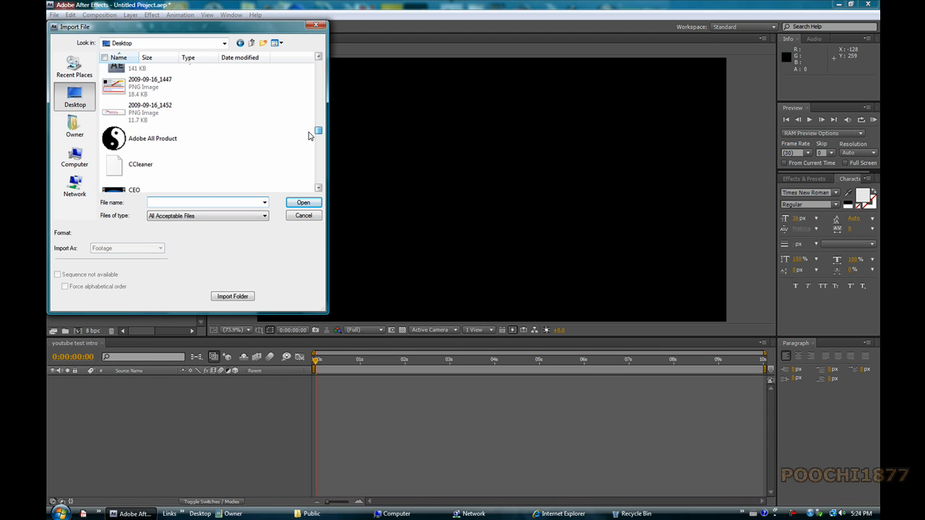
scroll("down", 3)
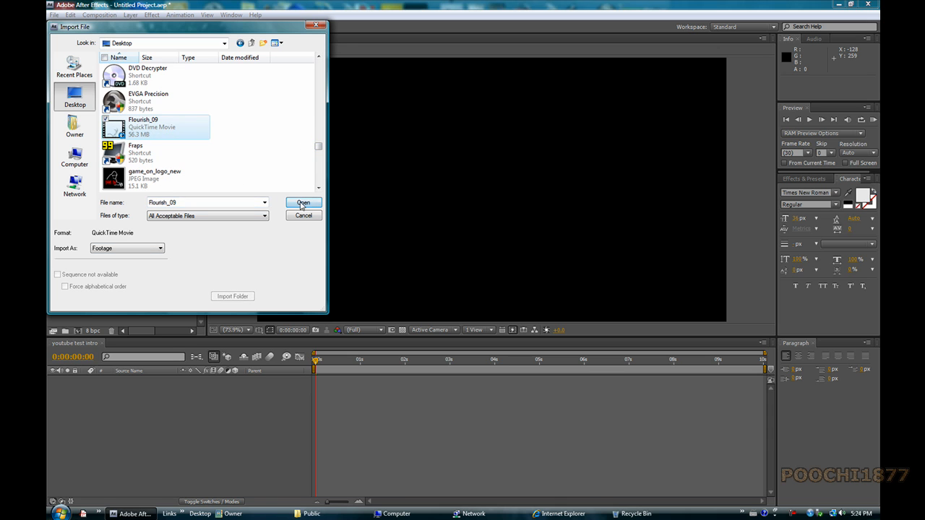
left_click(304, 202)
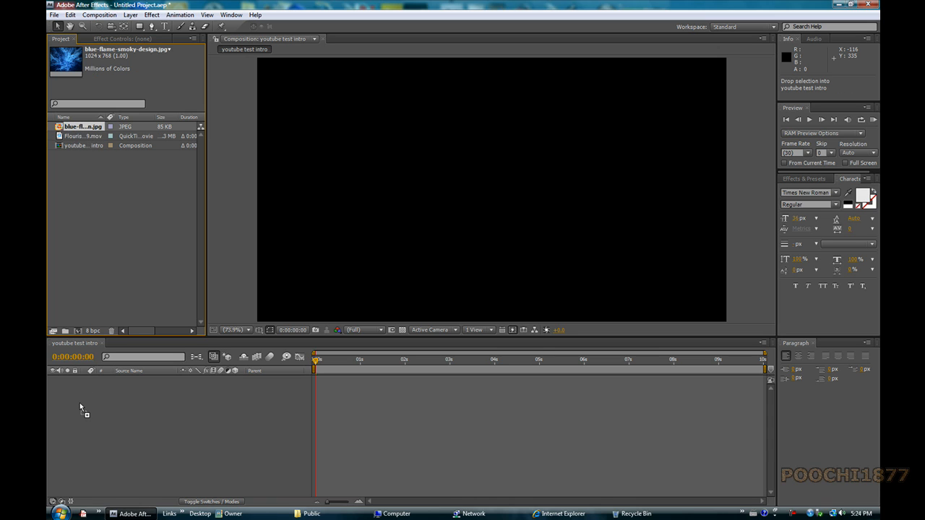
- Drag blue-flame-smoky-design.jpg from the Project panel into the composition as a layer
left_click_drag(82, 127, 491, 191)
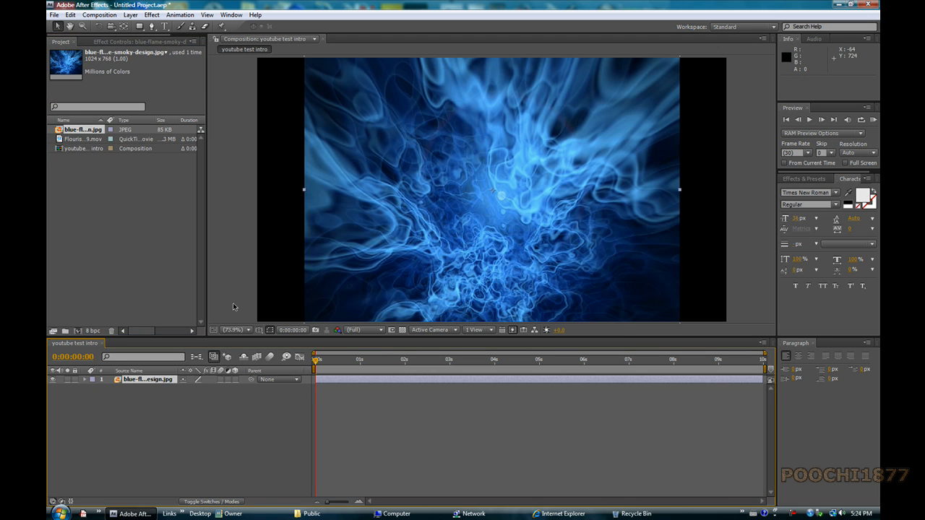
mouse_move(310, 200)
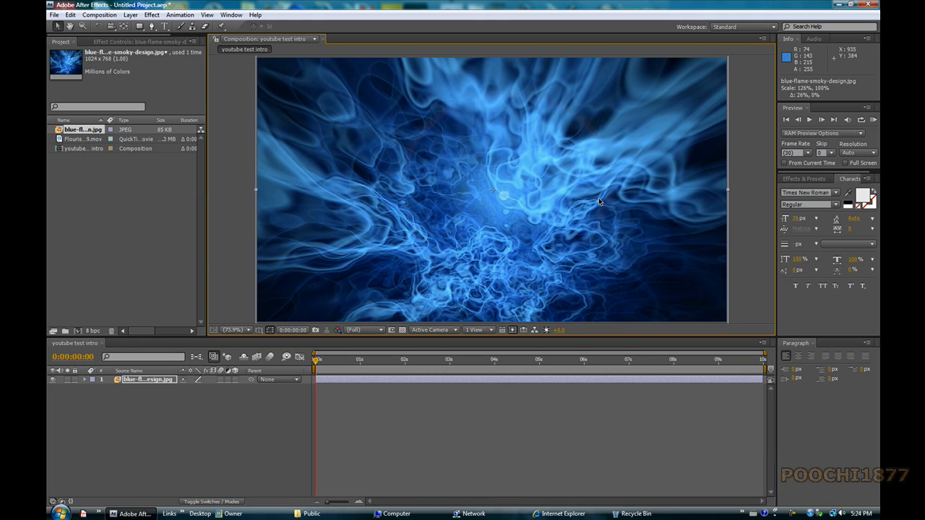
mouse_move(71, 64)
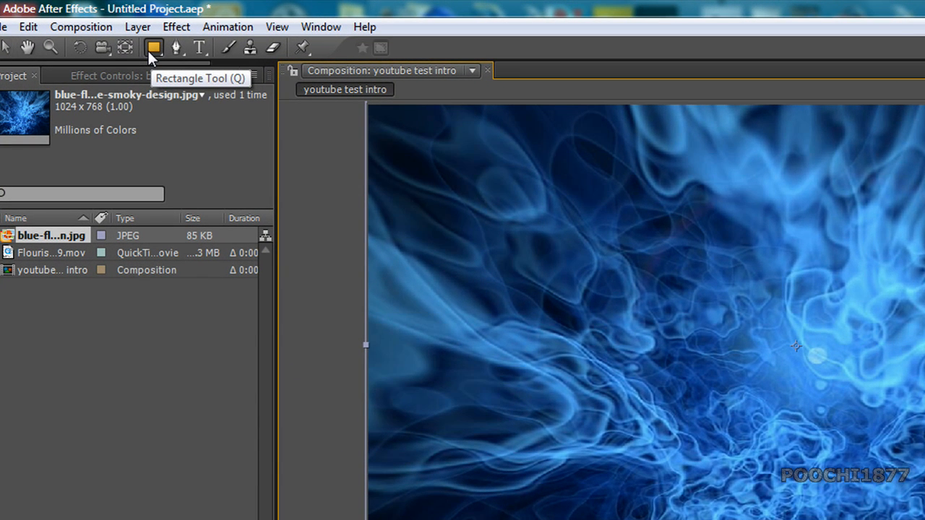
- Draw an elliptical mask on the smoky layer and expand Mask 1 to raise its feather
left_click(154, 48)
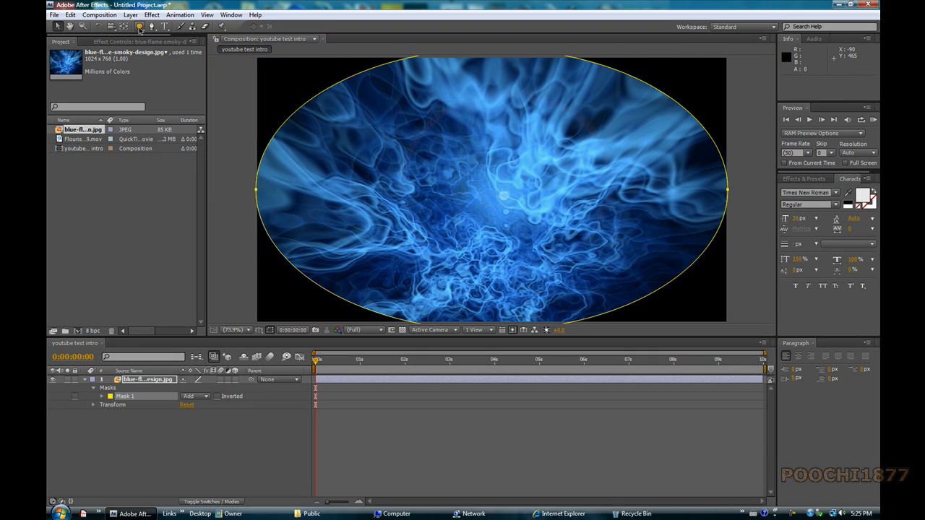
mouse_move(303, 191)
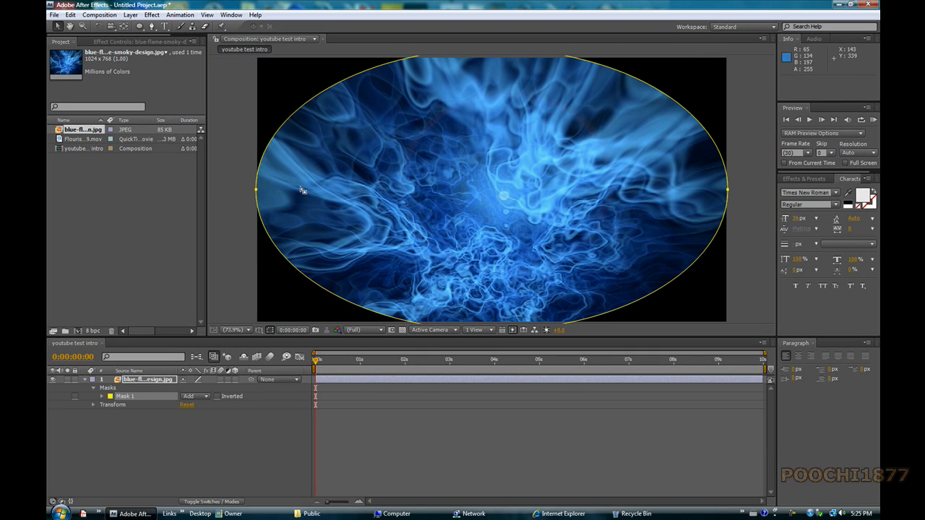
mouse_move(101, 401)
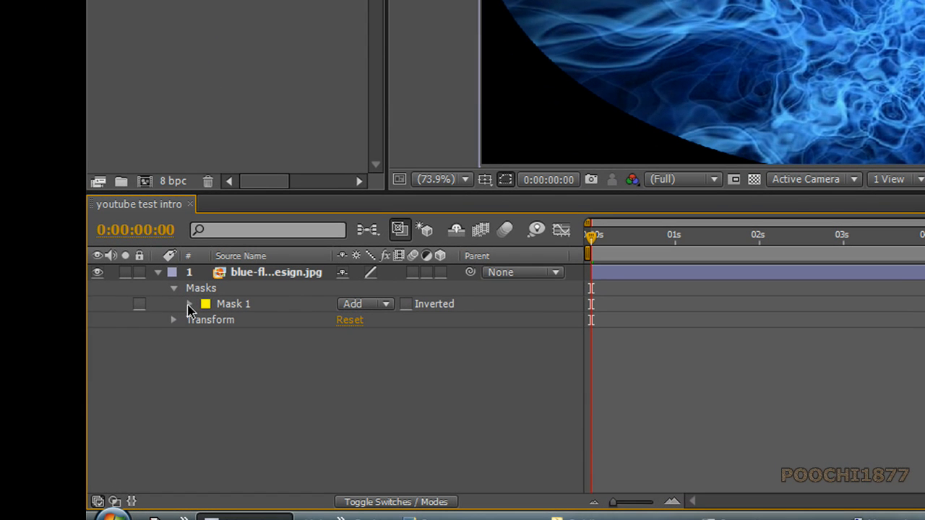
left_click(188, 303)
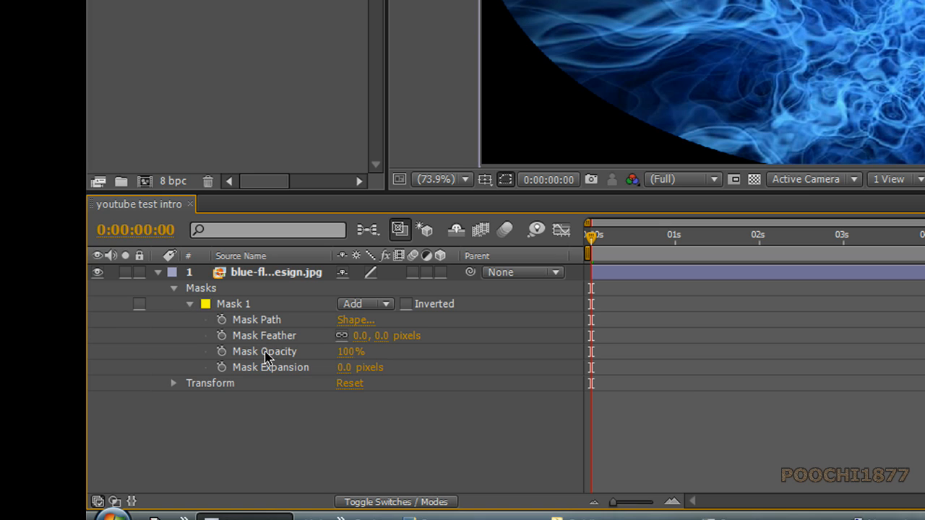
mouse_move(381, 345)
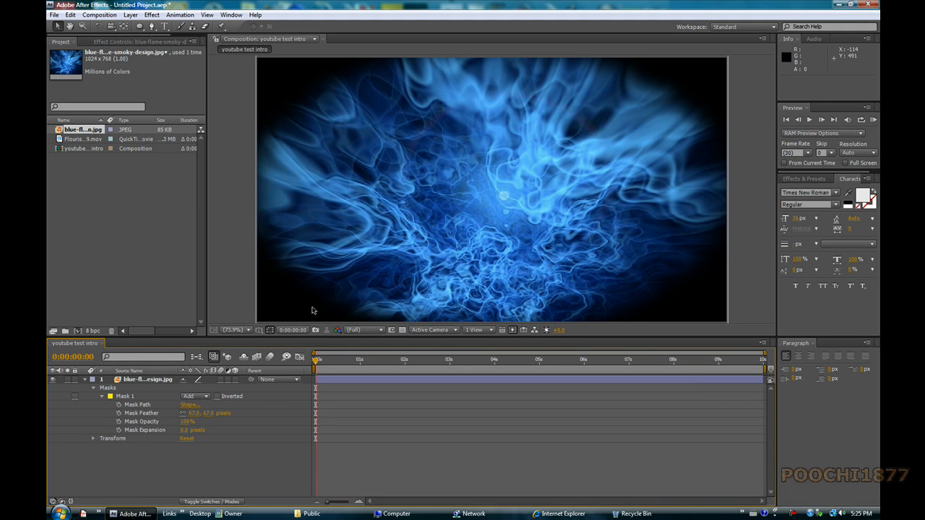
mouse_move(361, 214)
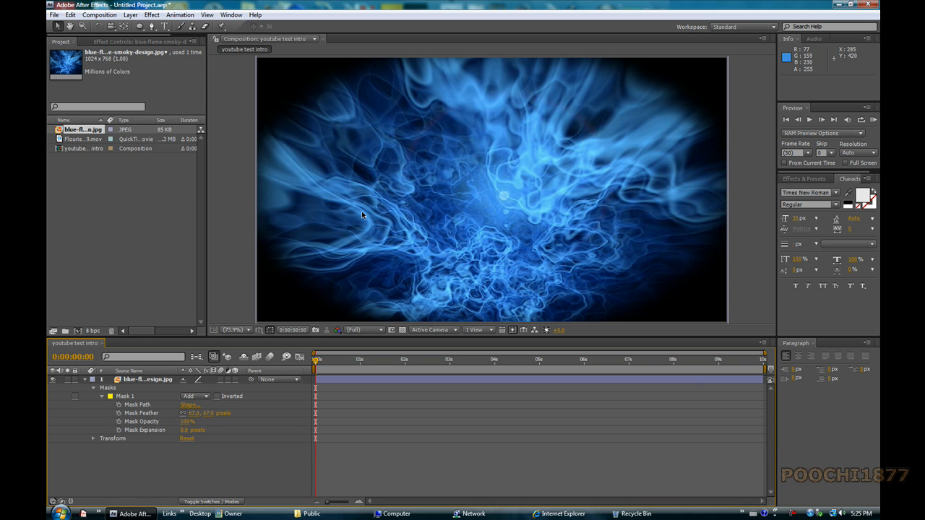
mouse_move(130, 51)
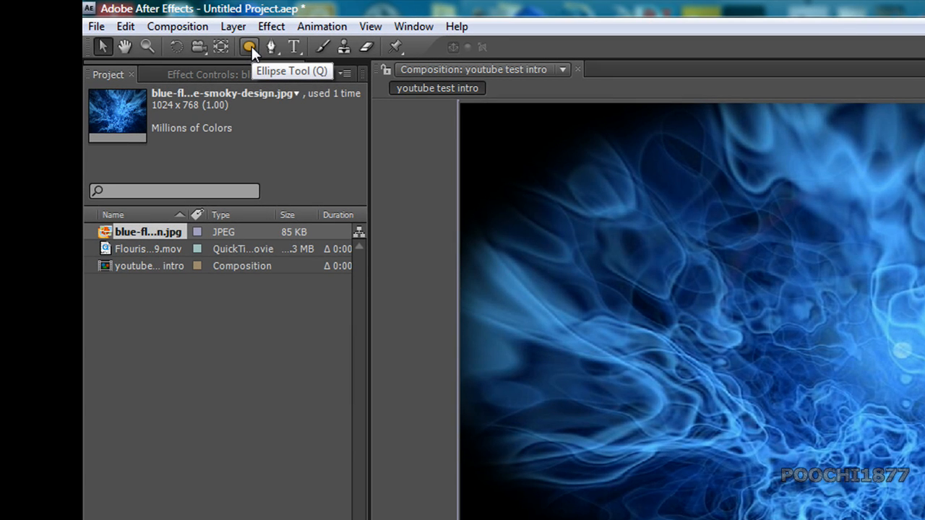
- Draw a black rounded rectangle across the comp centre and turn off the safe-area guides
left_click(249, 46)
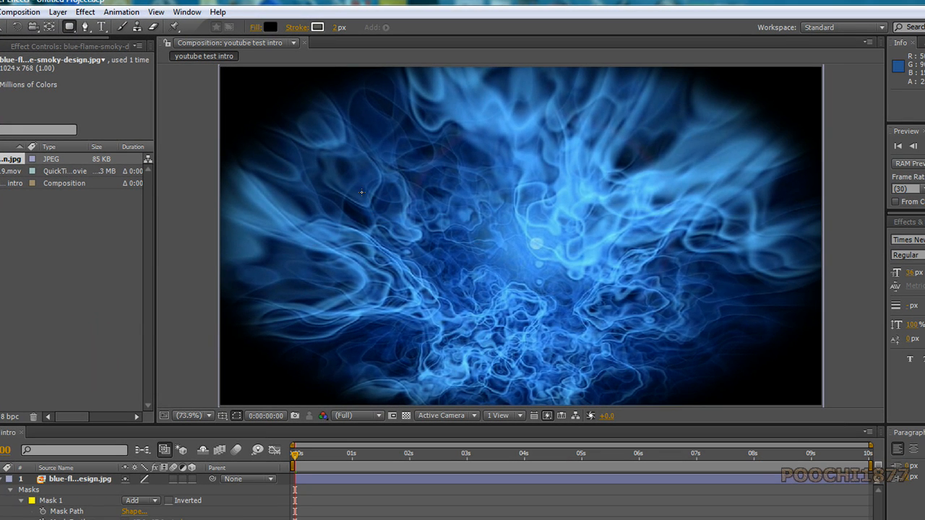
left_click_drag(358, 205, 470, 231)
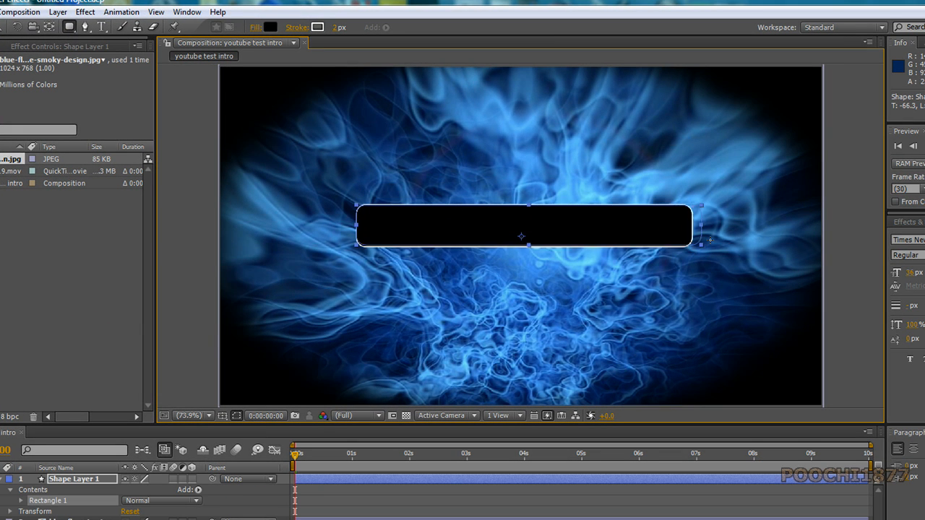
left_click_drag(699, 226, 725, 243)
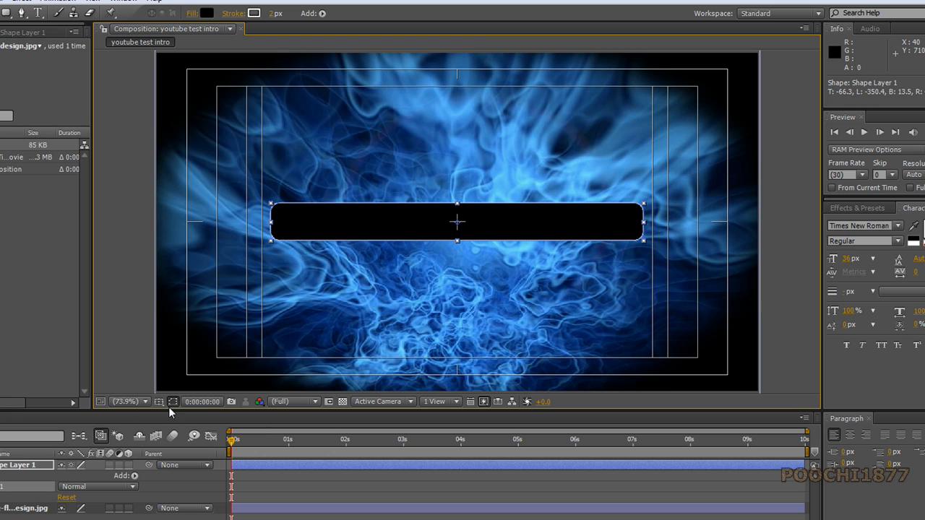
left_click(159, 401)
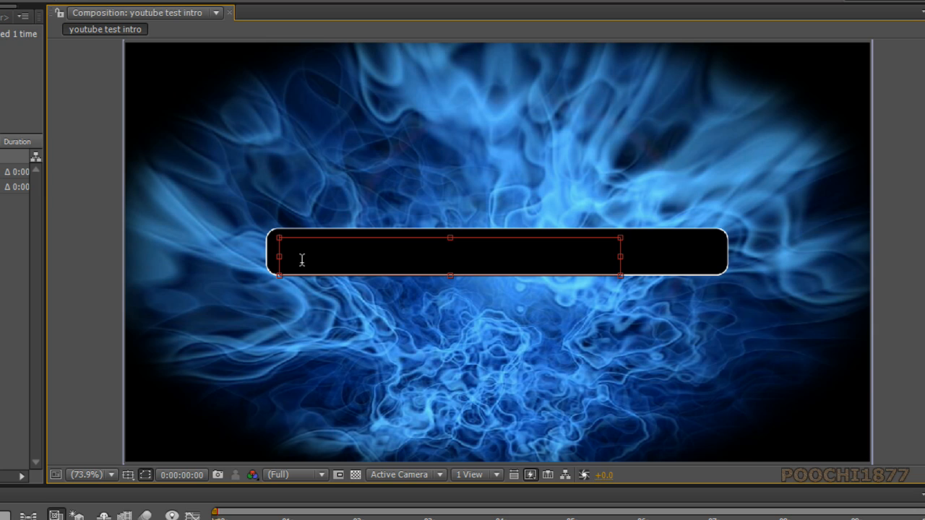
- Type the white title 'YOUTUBE TEST' inside the black bar
type("YOU")
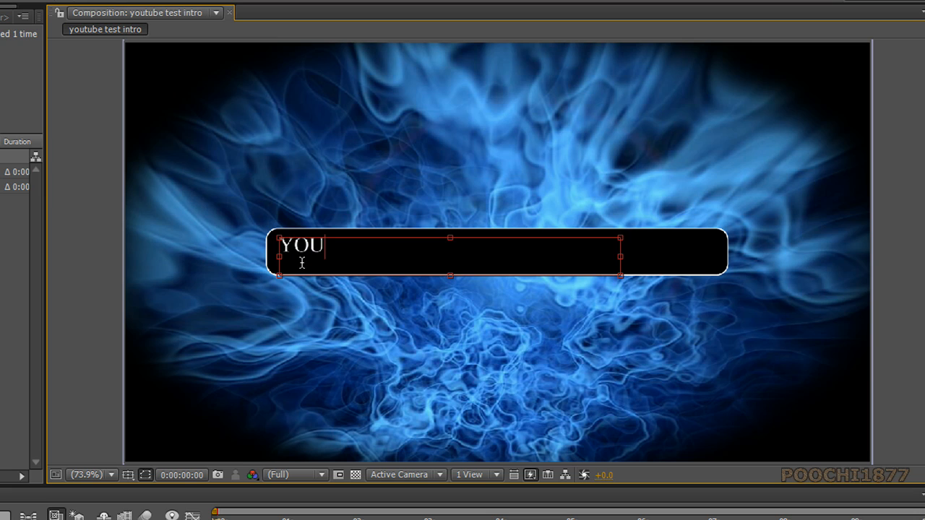
type("TUBE")
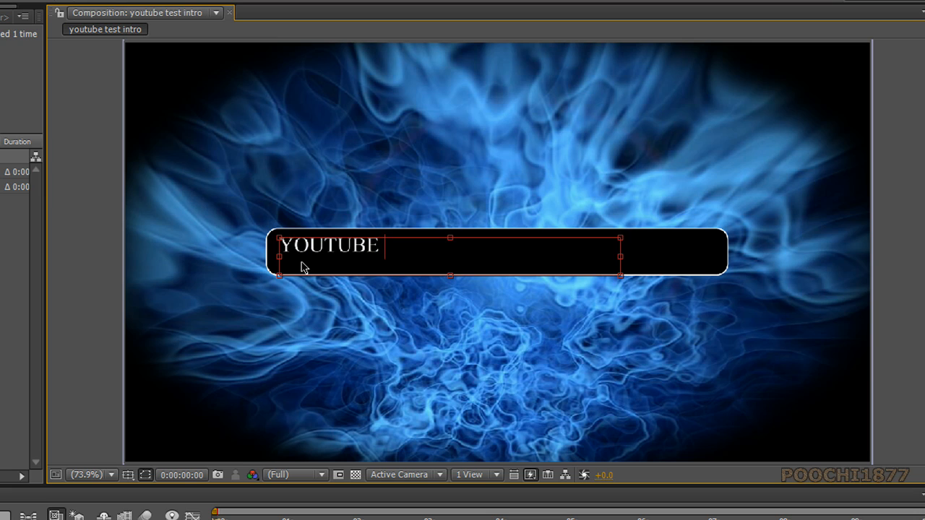
type("TES")
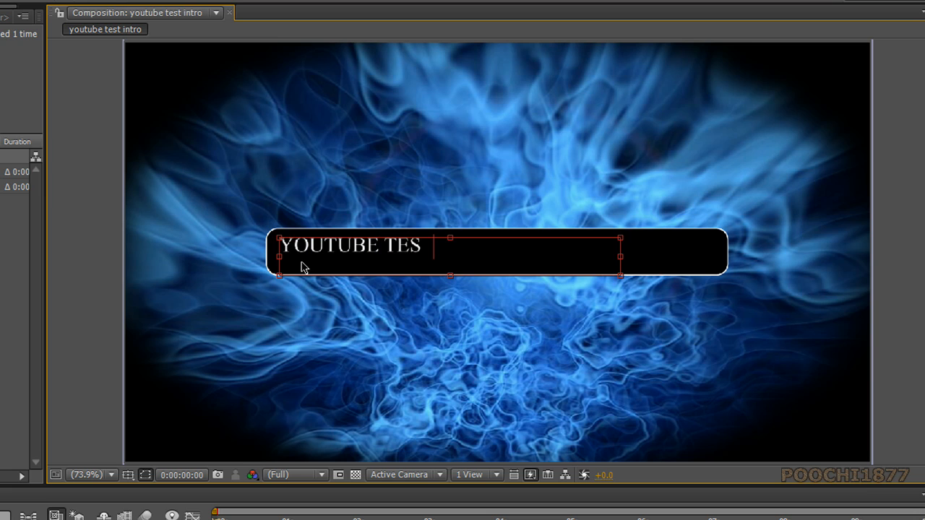
type("T")
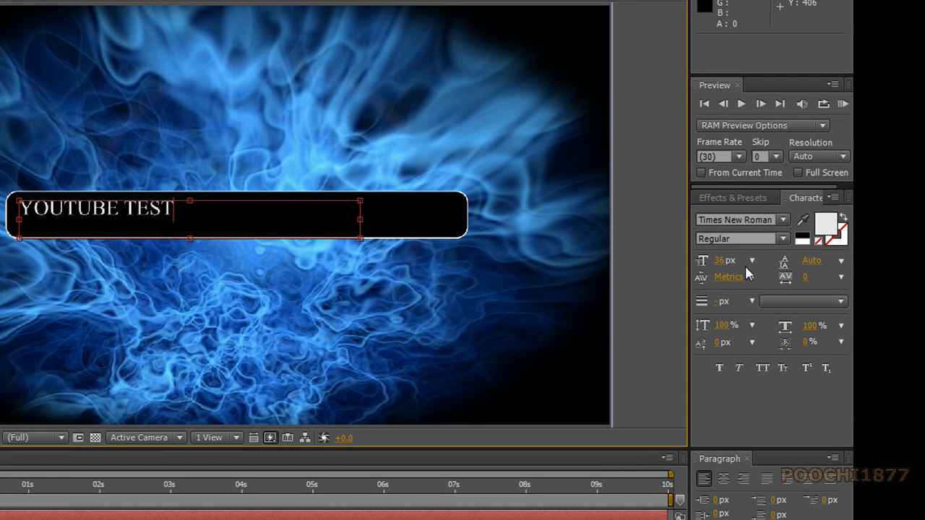
mouse_move(757, 286)
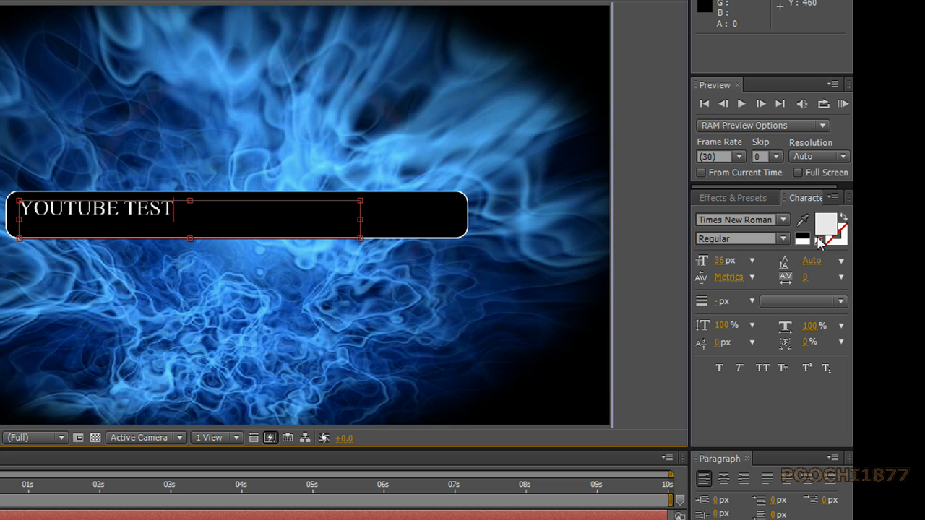
mouse_move(823, 242)
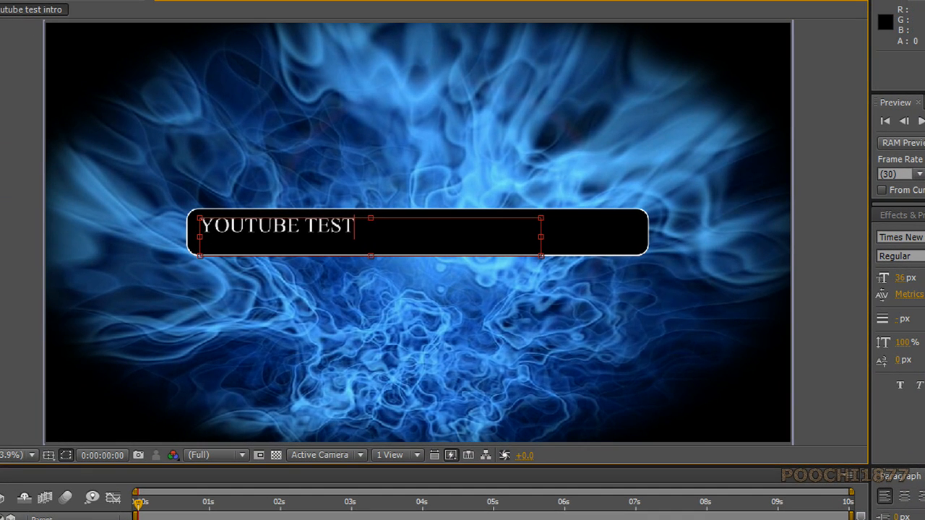
- Enlarge the YOUTUBE TEST title and centre it within the black bar
left_click(225, 245)
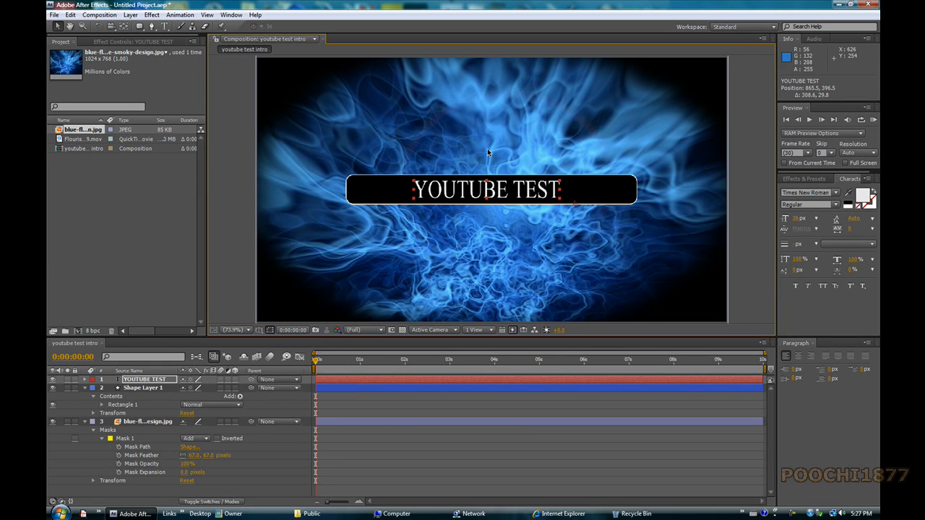
mouse_move(469, 177)
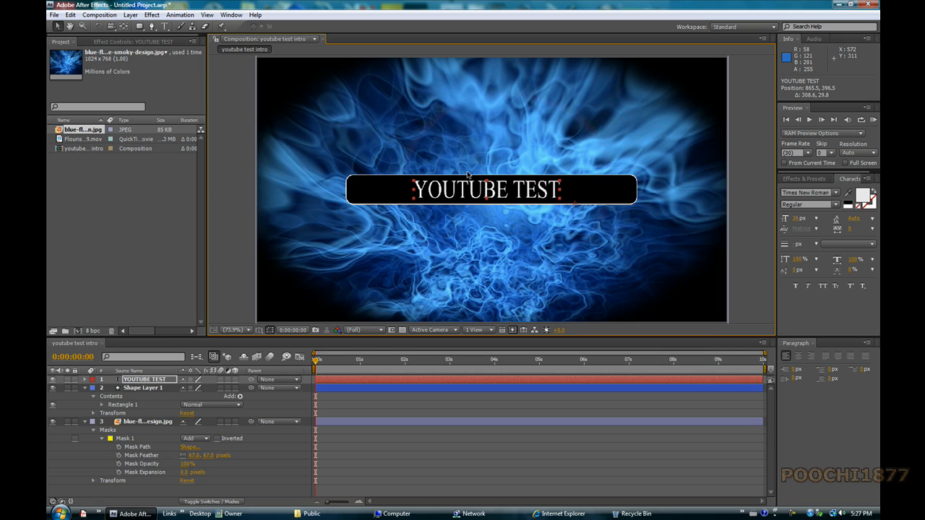
mouse_move(426, 185)
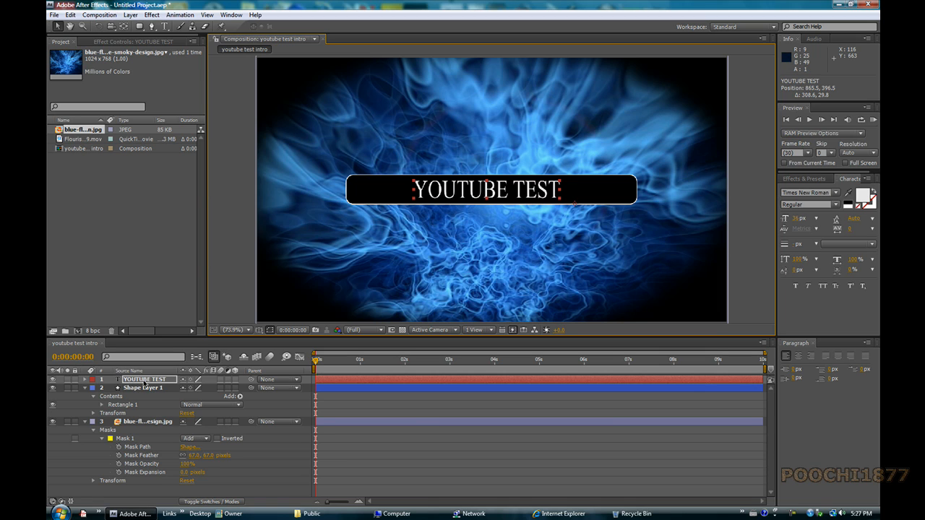
- Apply Effect > Stylize > Glow to the YOUTUBE TEST text layer
right_click(144, 378)
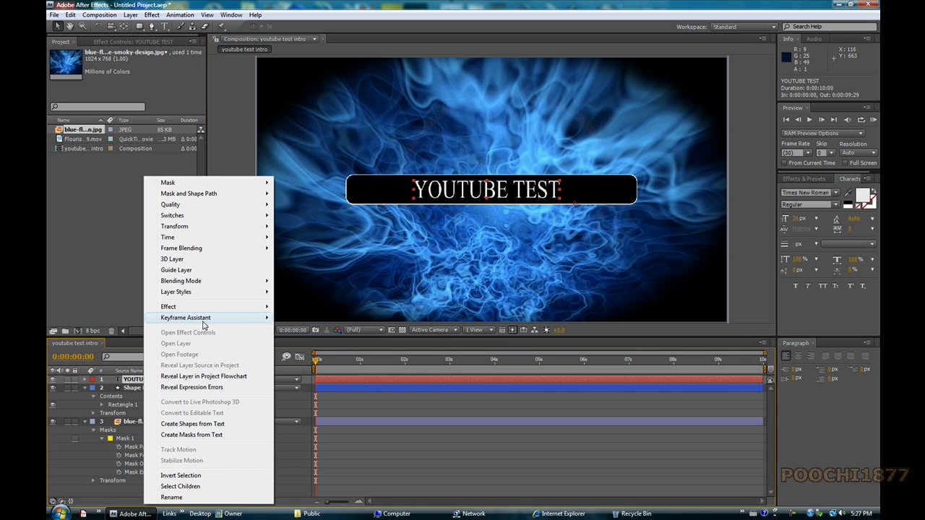
left_click(168, 306)
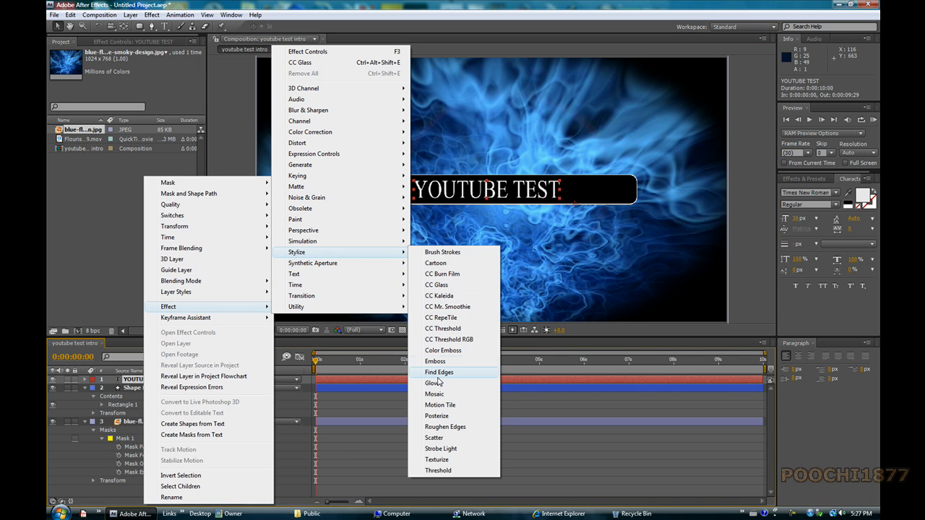
left_click(433, 382)
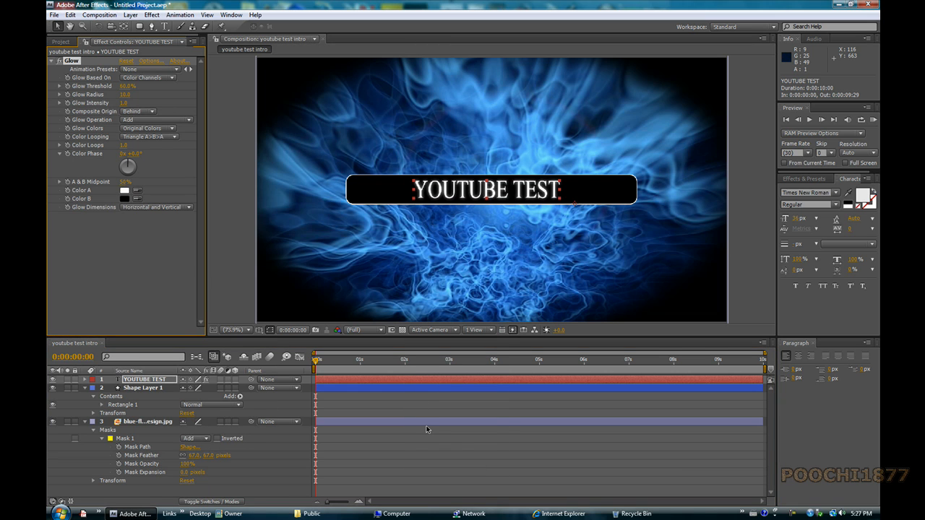
mouse_move(412, 419)
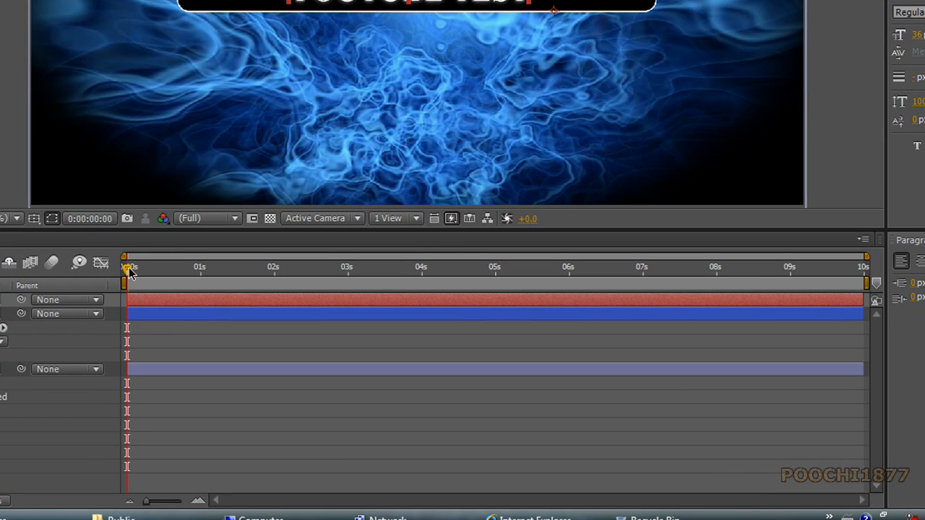
mouse_move(128, 273)
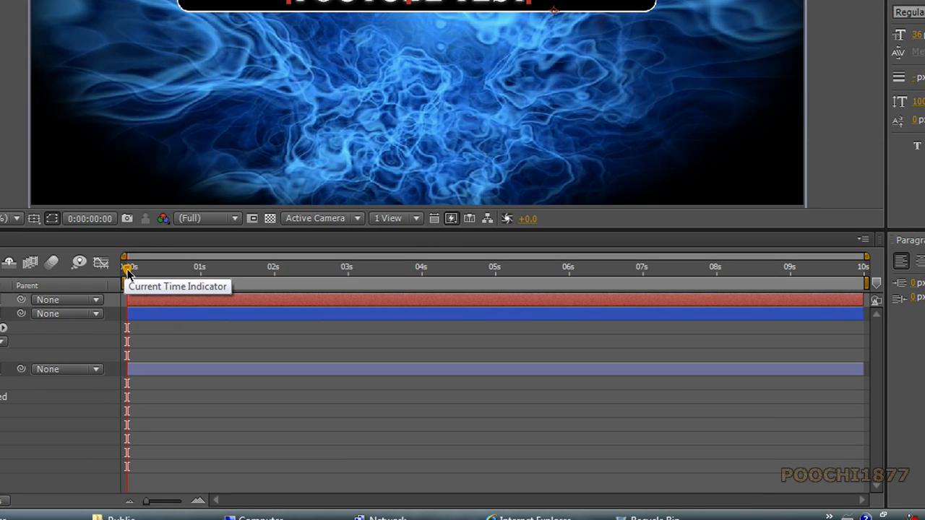
- Move the Current Time Indicator to 0:00:05:00 in the intro composition
left_click_drag(127, 268, 156, 267)
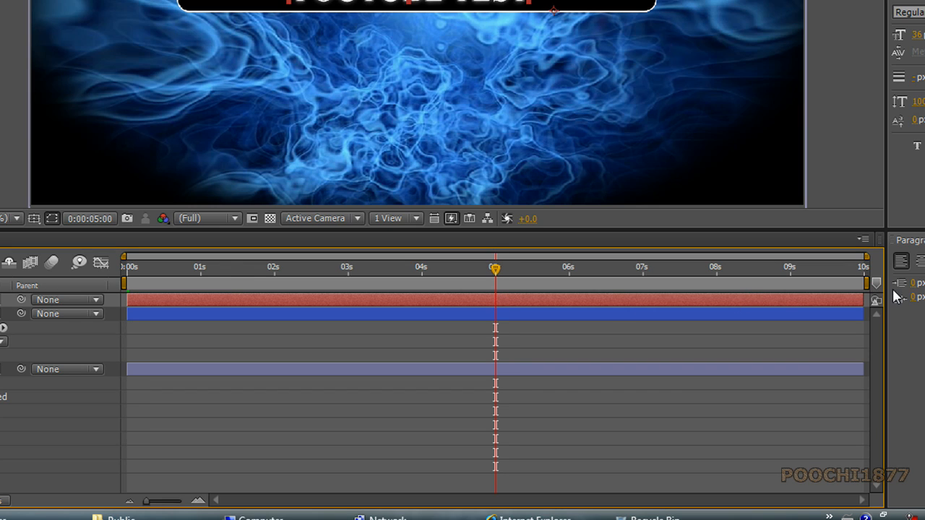
mouse_move(864, 283)
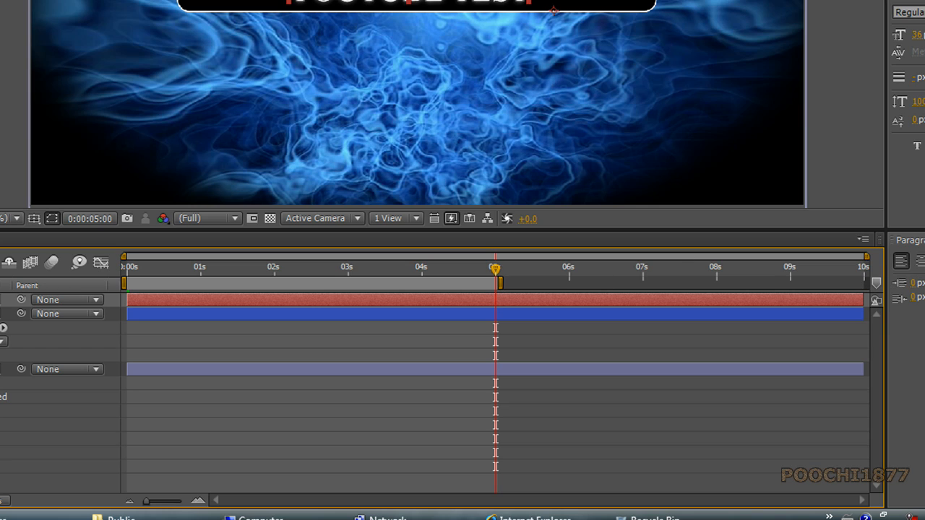
mouse_move(494, 271)
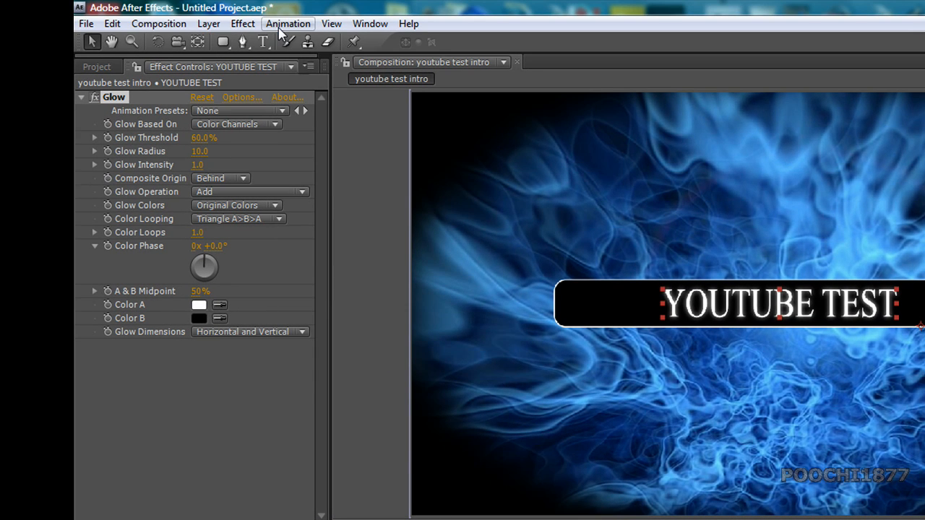
- Apply the 3D Fly Down Random & Rotate Y preset from Presets > Text > 3D Text to the title
left_click(287, 23)
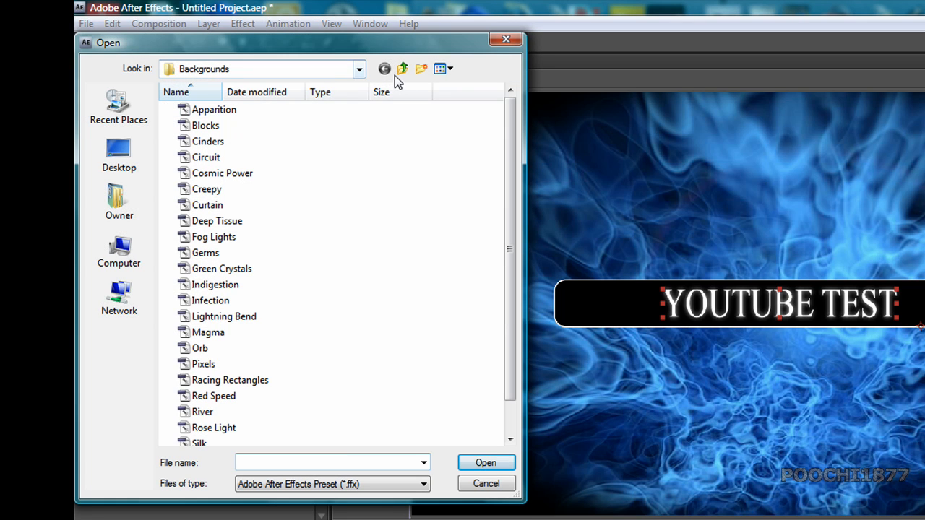
left_click(402, 70)
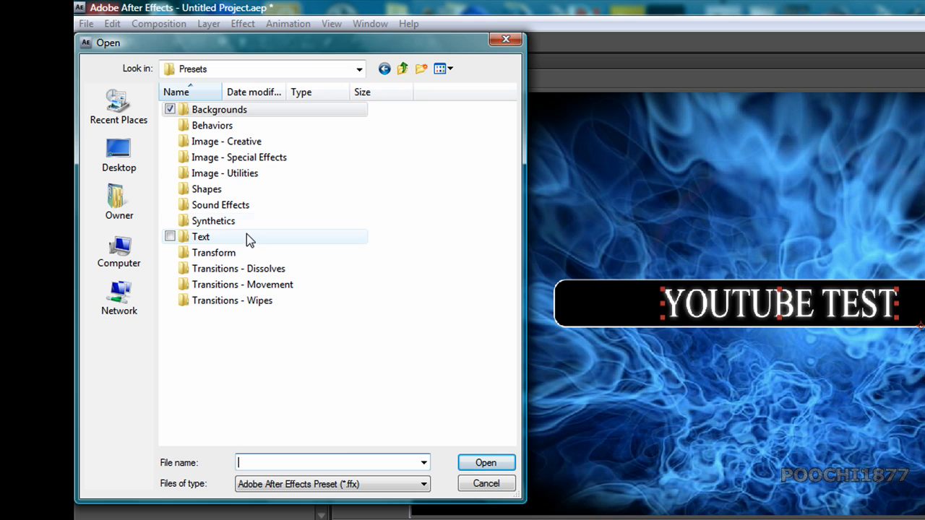
left_click(200, 237)
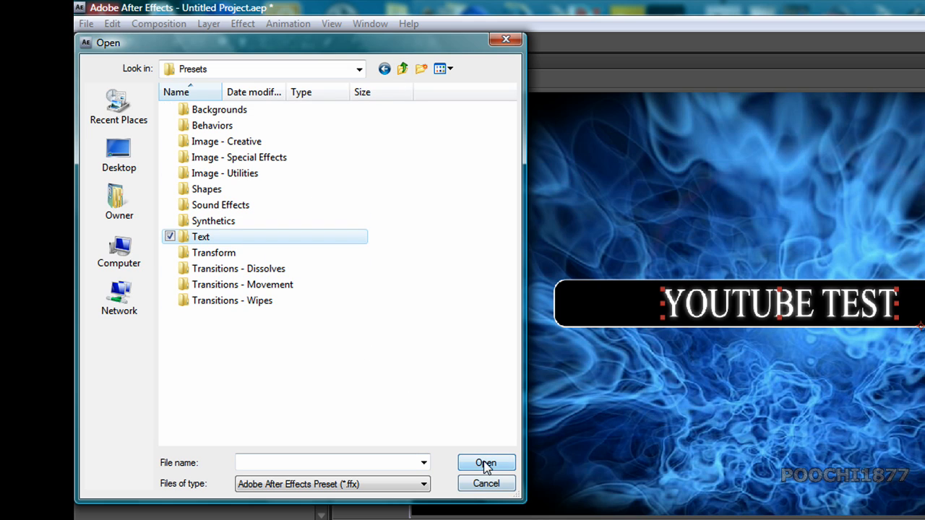
double_click(199, 237)
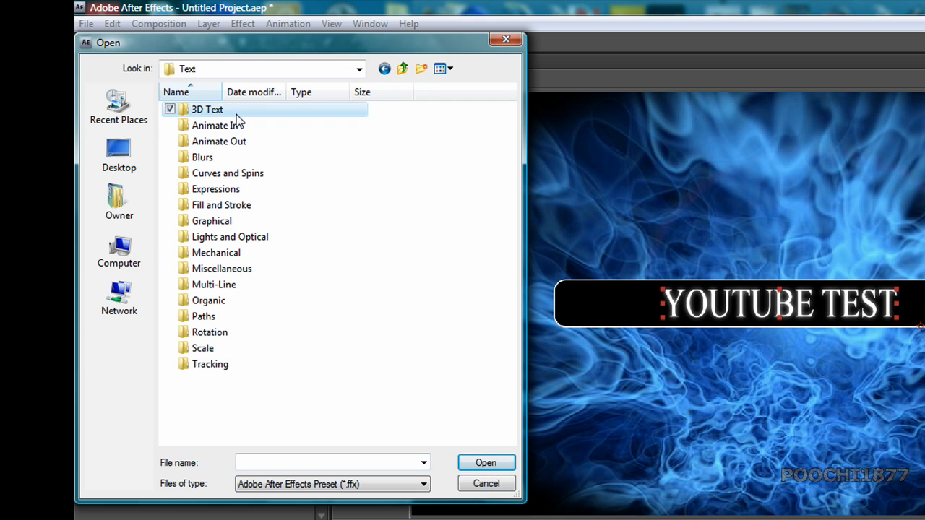
double_click(208, 110)
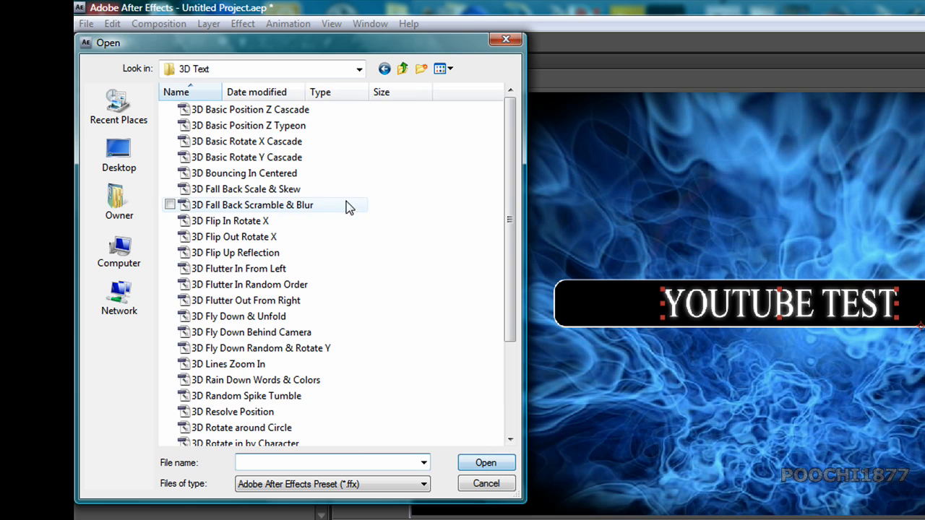
mouse_move(344, 188)
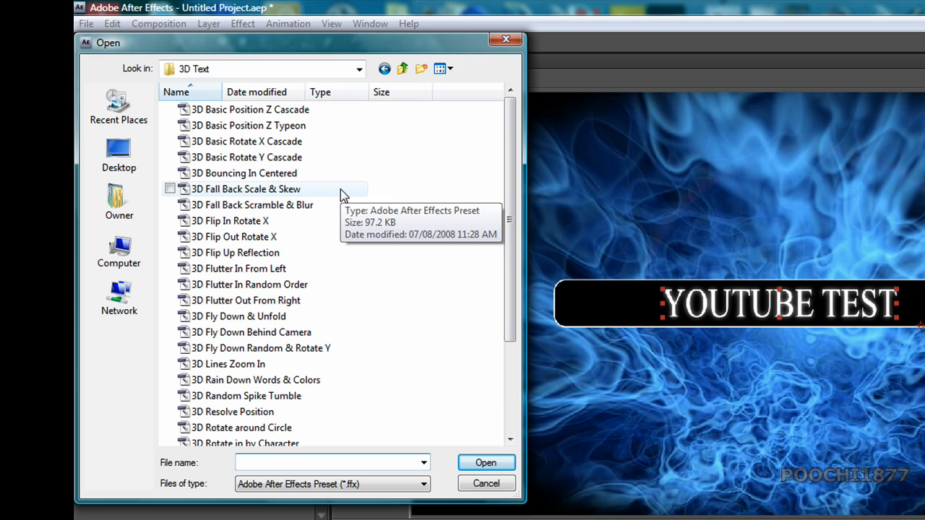
mouse_move(325, 351)
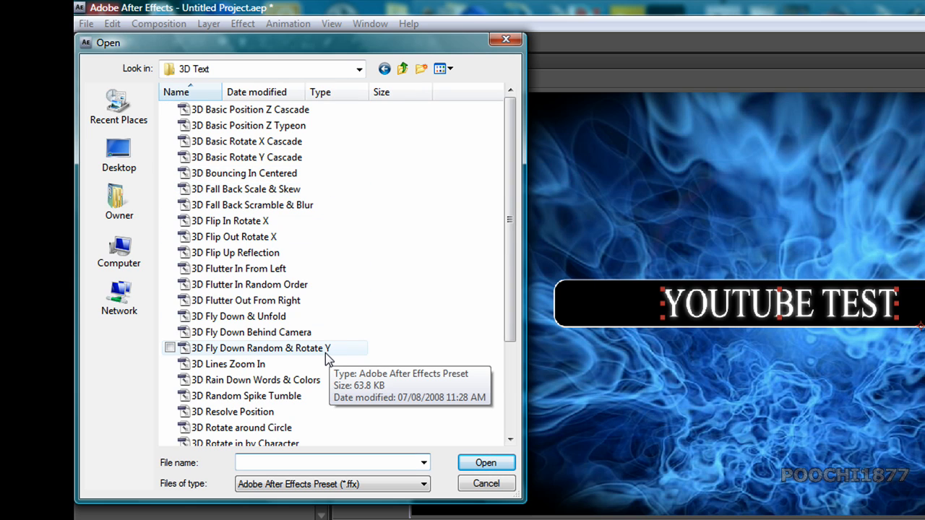
left_click(260, 347)
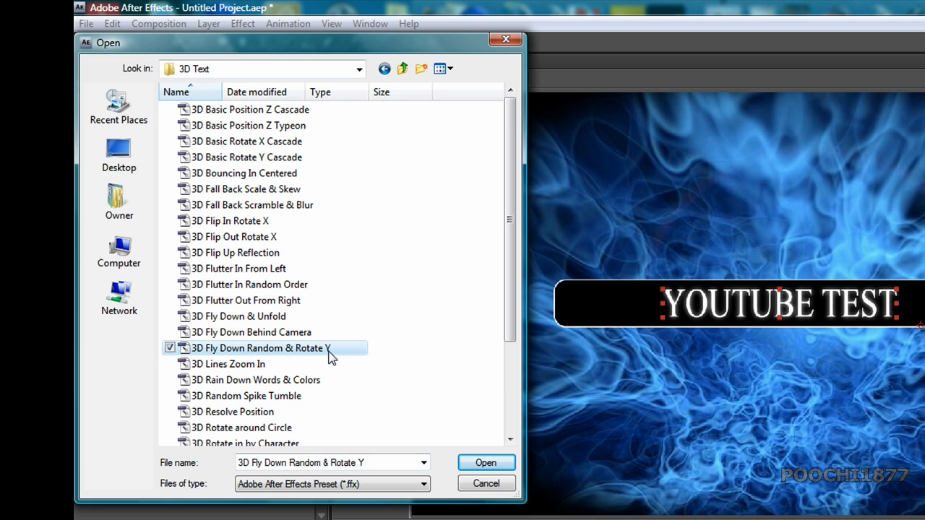
mouse_move(350, 354)
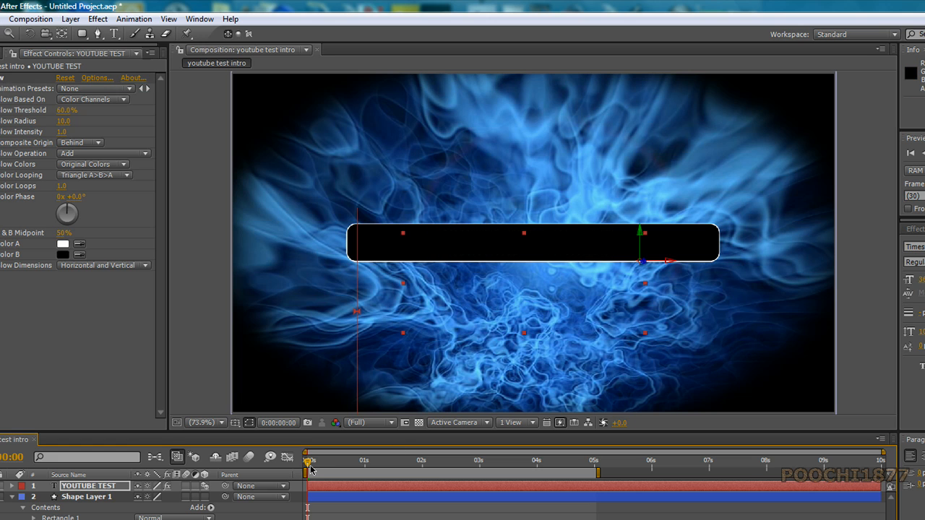
- Scrub the timeline to preview the YOUTUBE TEST title flying into the bar
left_click_drag(309, 459, 345, 460)
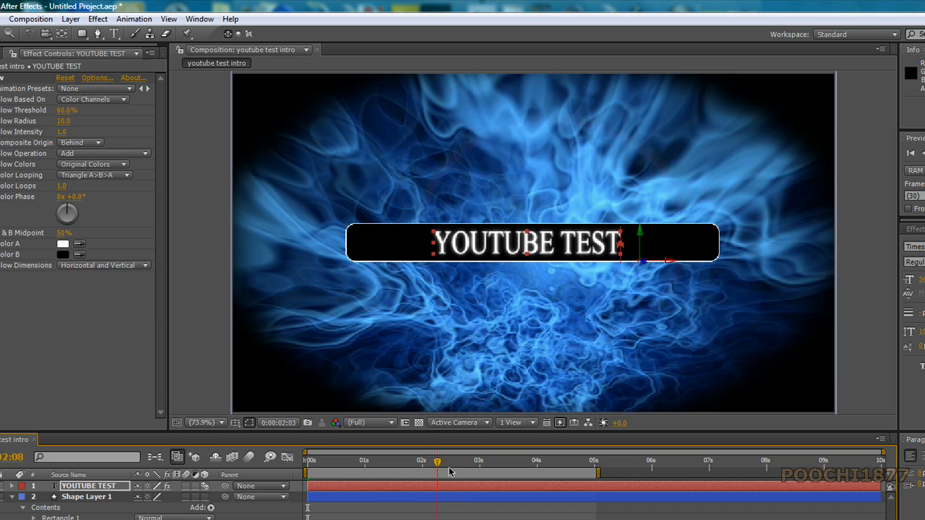
left_click_drag(437, 459, 416, 460)
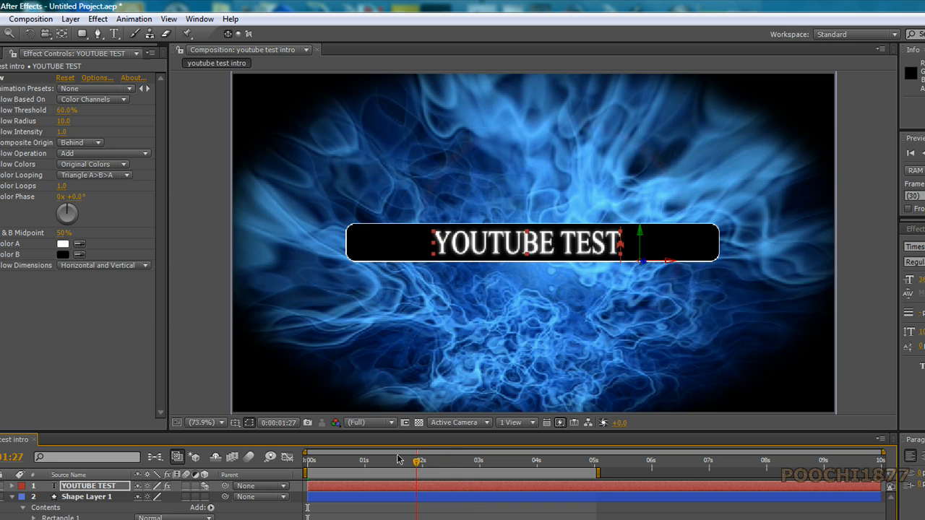
left_click_drag(417, 460, 312, 460)
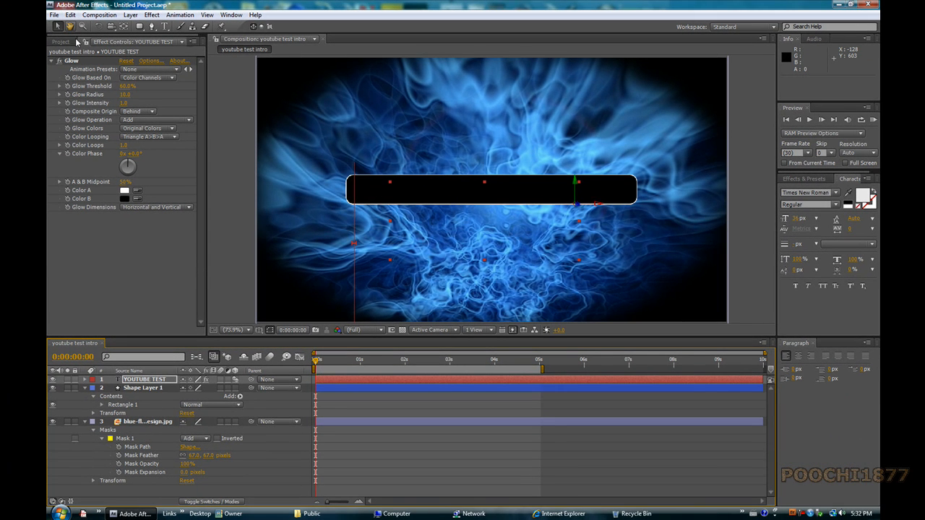
- Add the Flourish_09 clip as a layer, scale it down at 25% zoom, then return to Fit
left_click(60, 40)
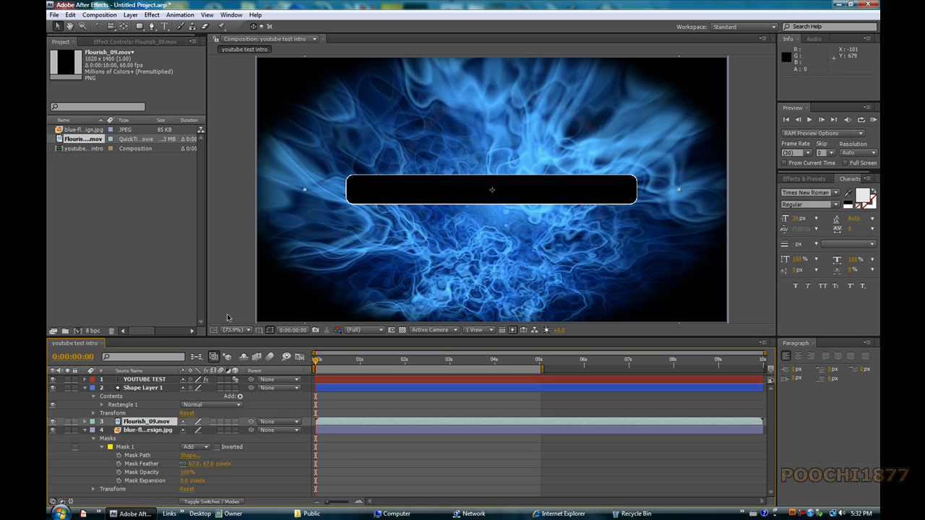
left_click(233, 329)
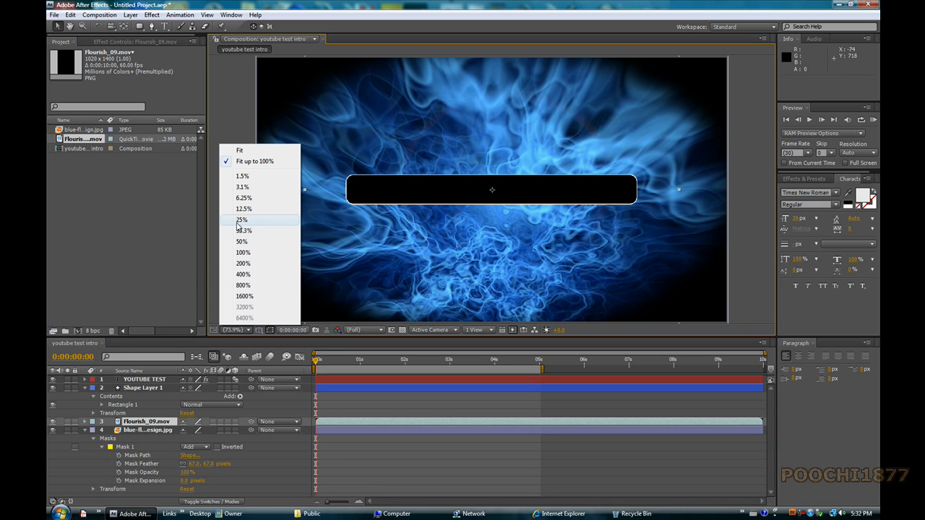
left_click(242, 219)
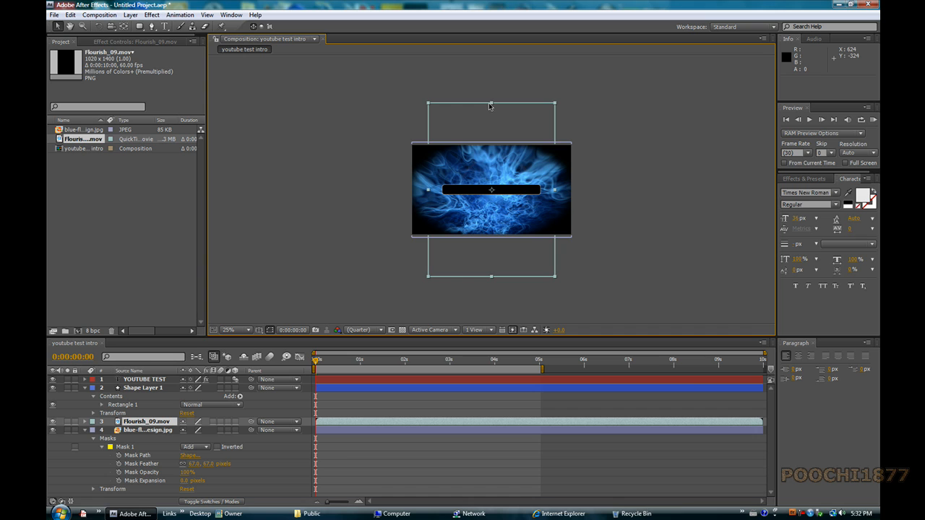
left_click_drag(492, 104, 491, 149)
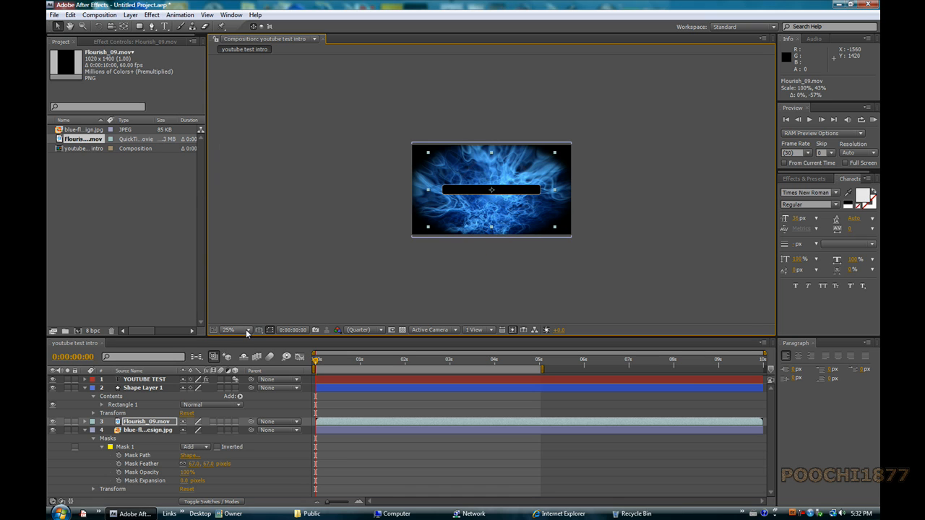
left_click(228, 329)
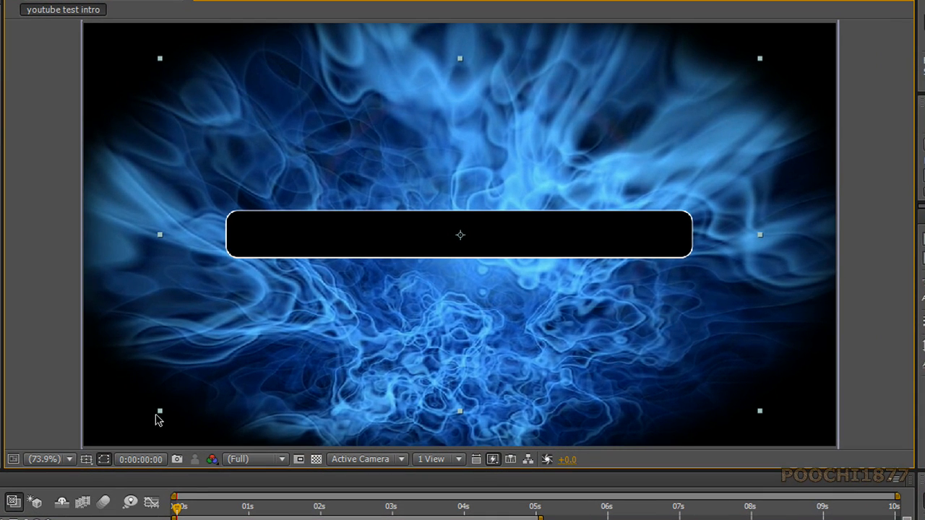
left_click_drag(181, 505, 193, 505)
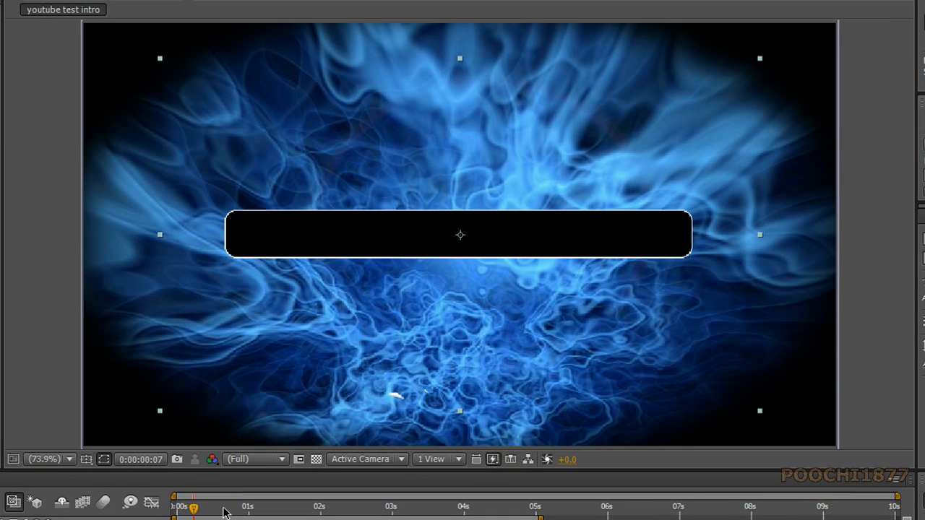
left_click_drag(193, 506, 344, 505)
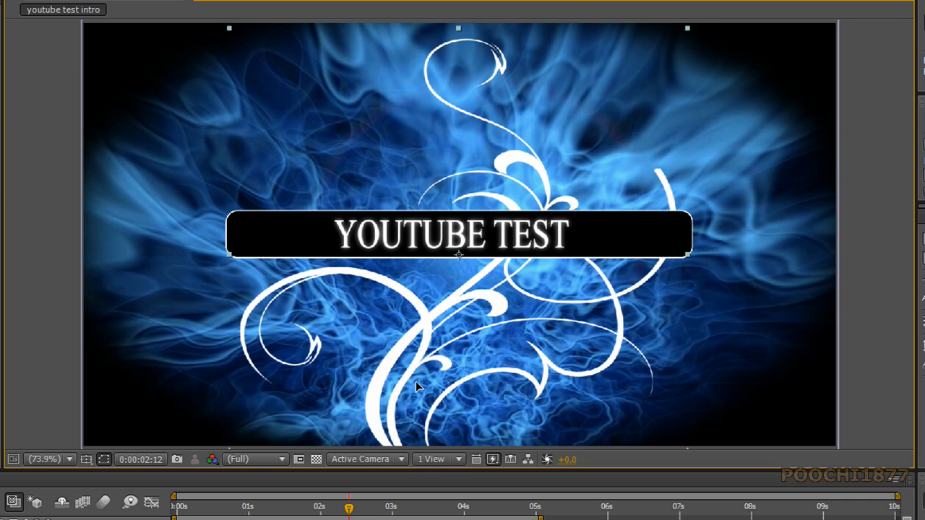
mouse_move(231, 260)
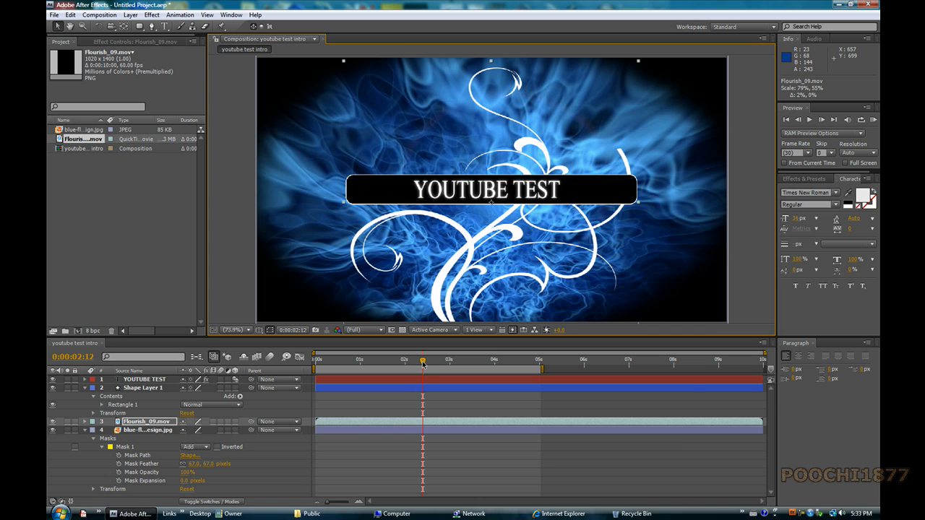
left_click_drag(422, 358, 354, 358)
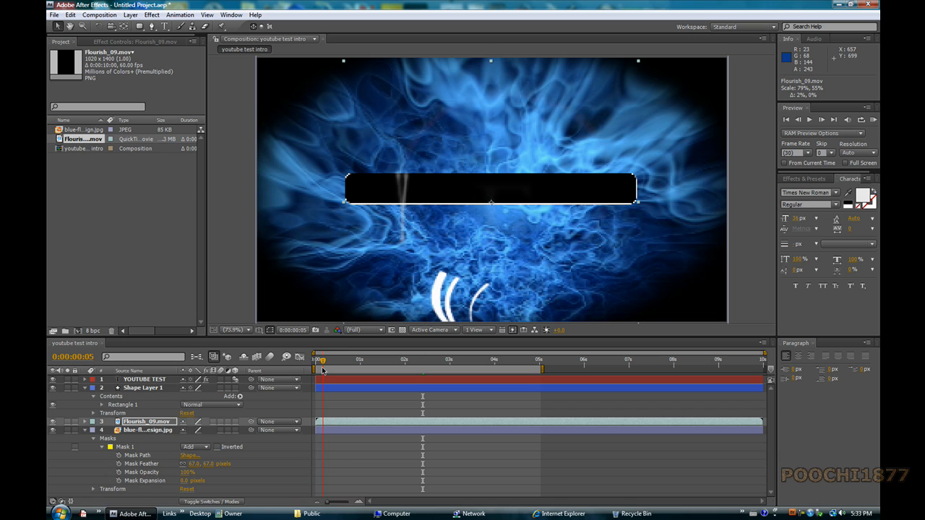
- Apply Effect > Stylize > CC Glass to the flourish layer where the swirls are complete
left_click_drag(321, 358, 359, 358)
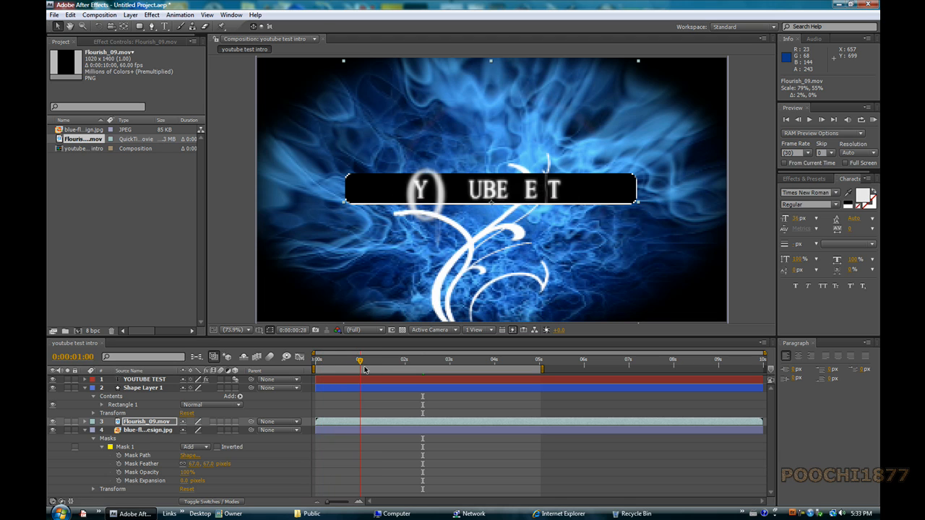
left_click_drag(359, 359, 402, 359)
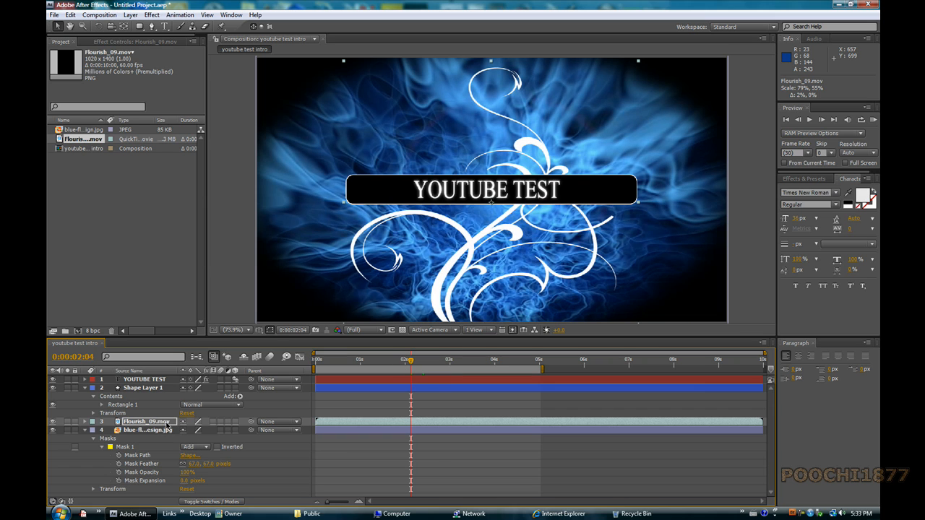
right_click(148, 422)
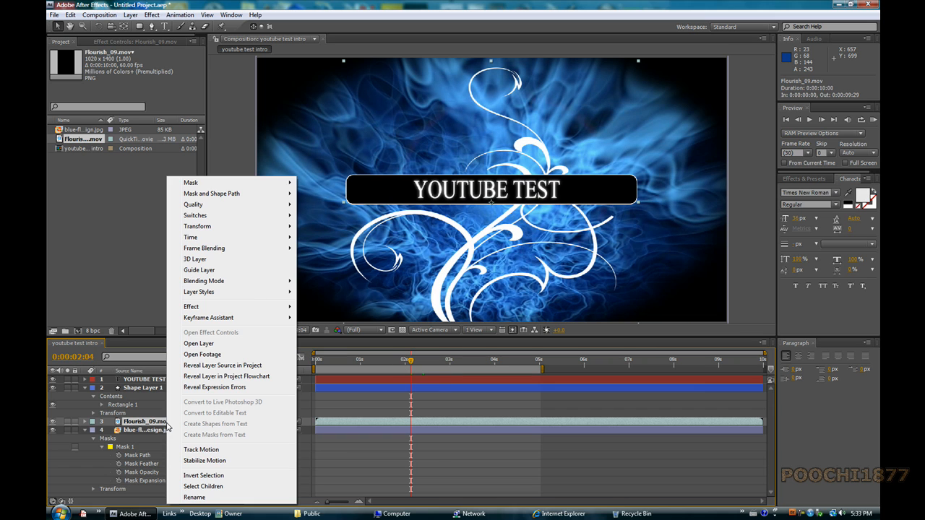
mouse_move(200, 344)
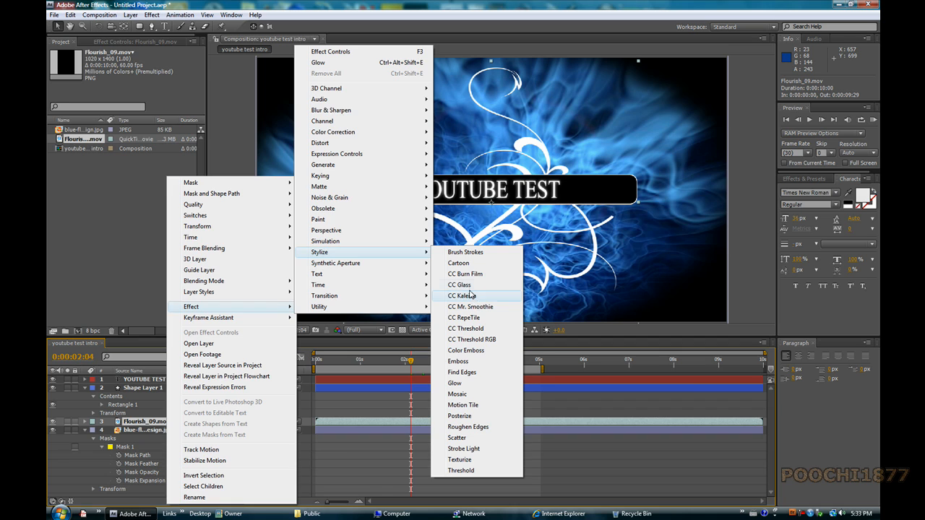
left_click(460, 283)
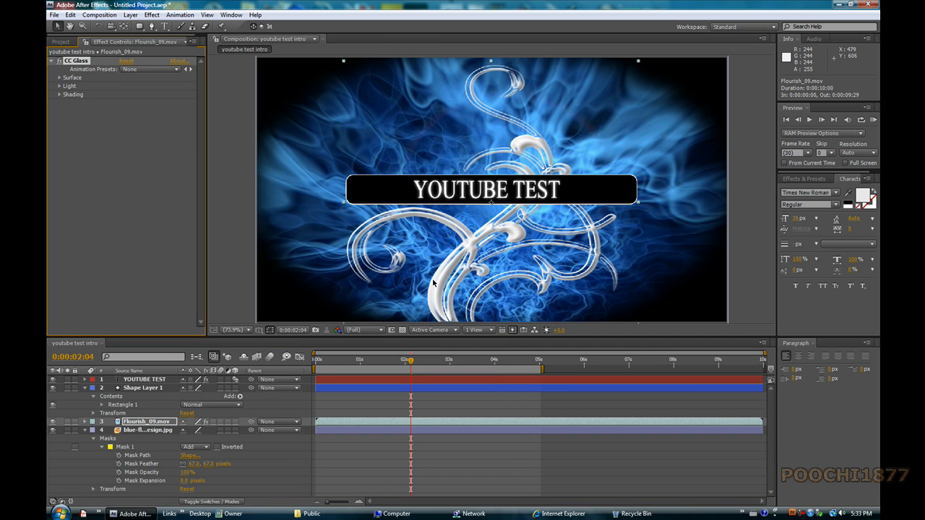
mouse_move(303, 230)
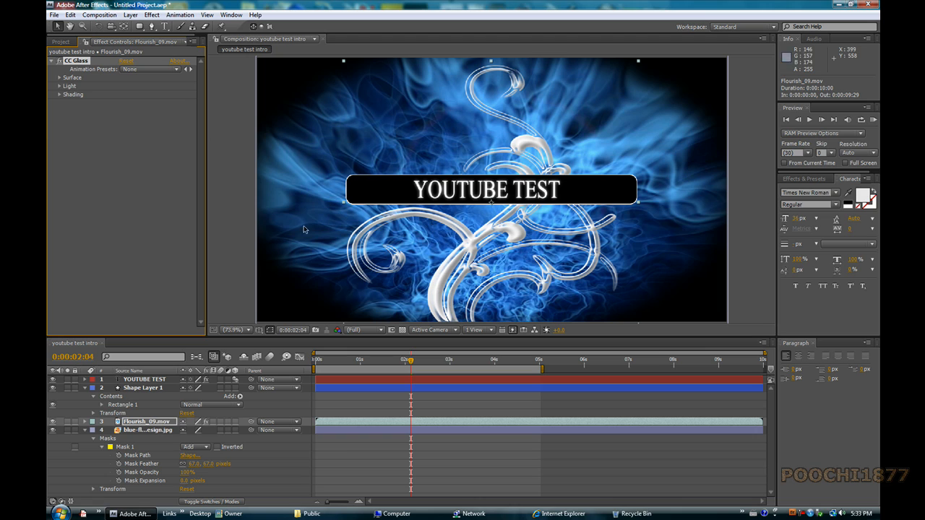
mouse_move(148, 427)
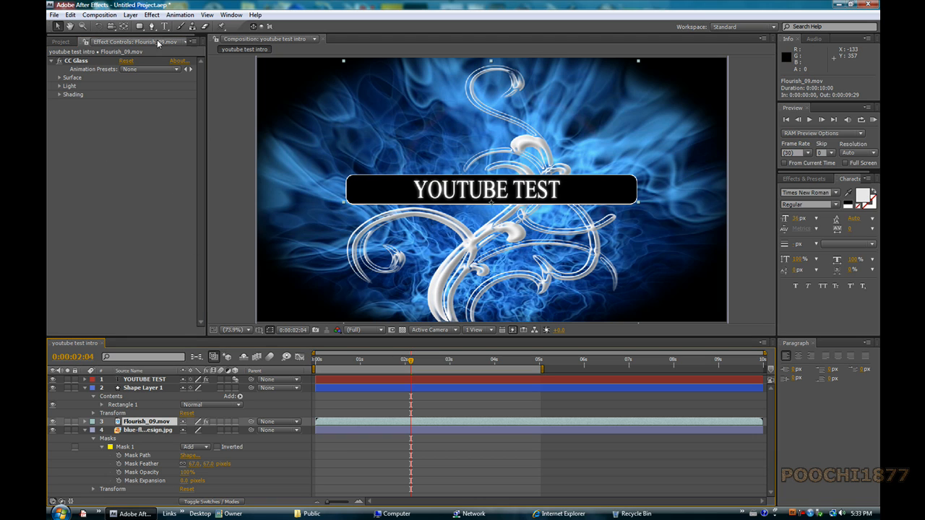
- Browse Presets > Backgrounds in Bridge and select Lightning Bond.ffx to preview it
left_click(179, 14)
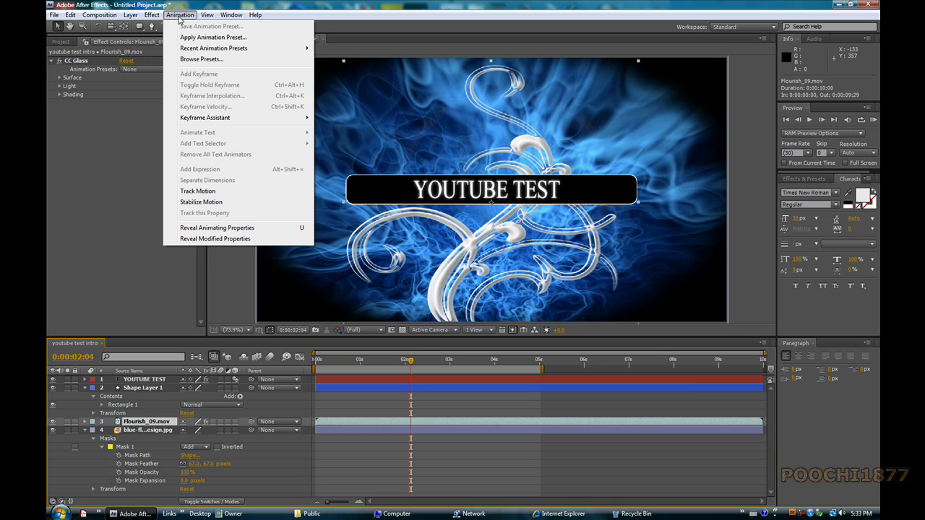
mouse_move(212, 37)
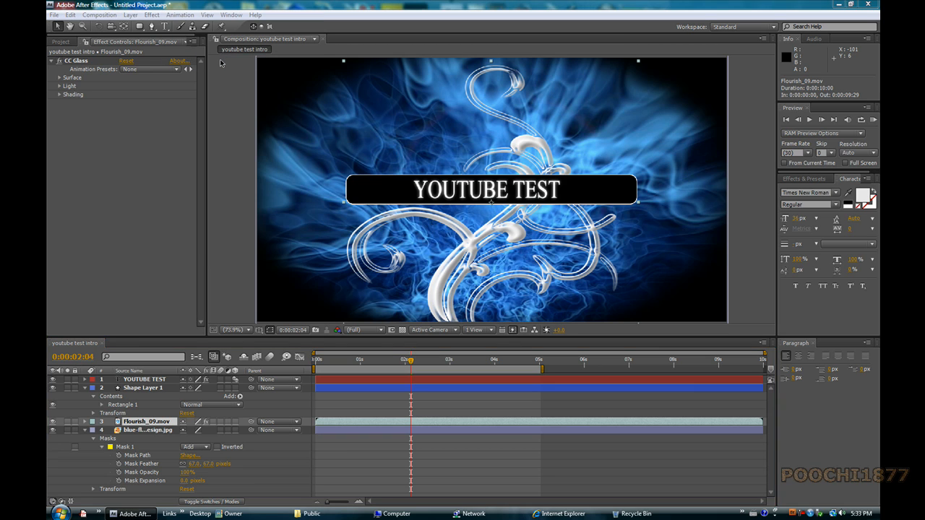
mouse_move(451, 206)
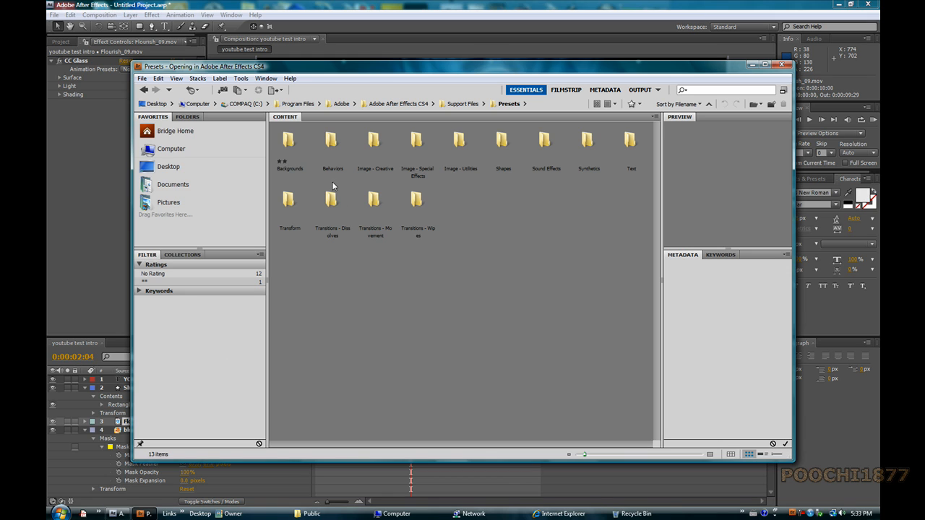
double_click(289, 140)
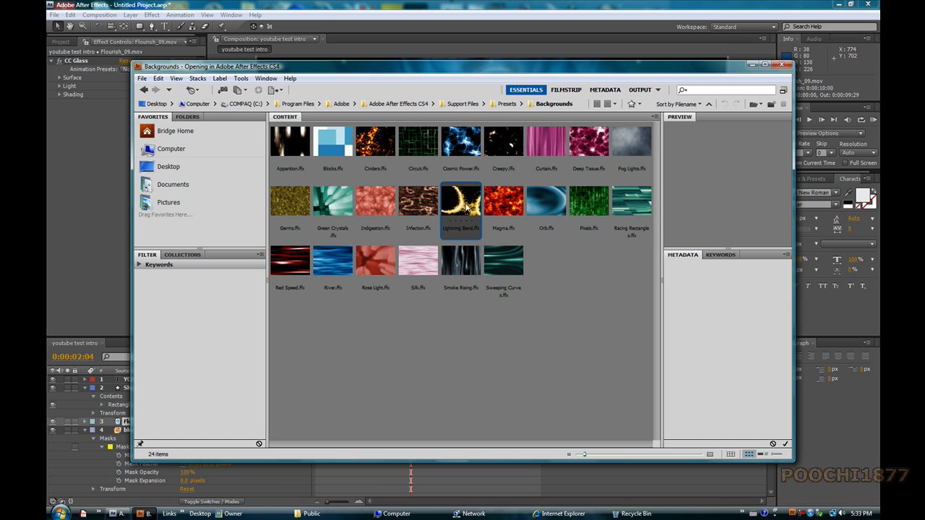
left_click(459, 201)
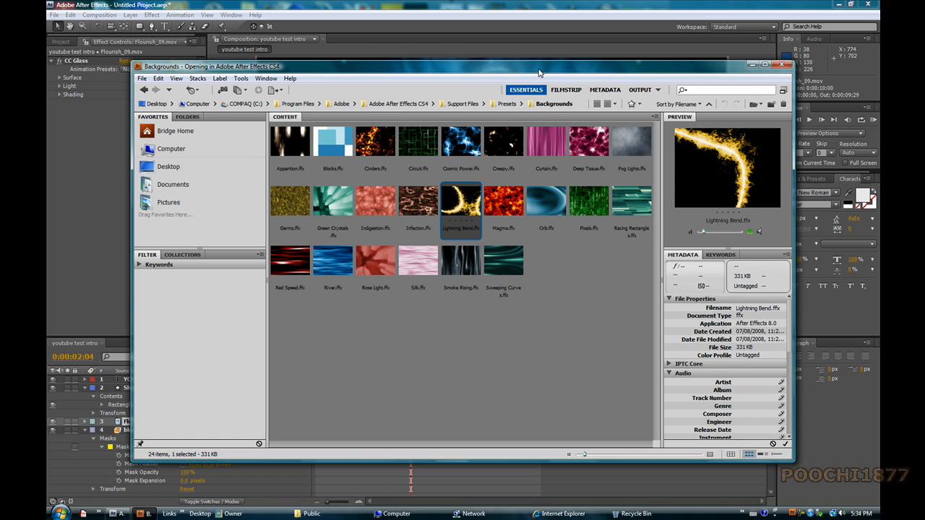
mouse_move(564, 119)
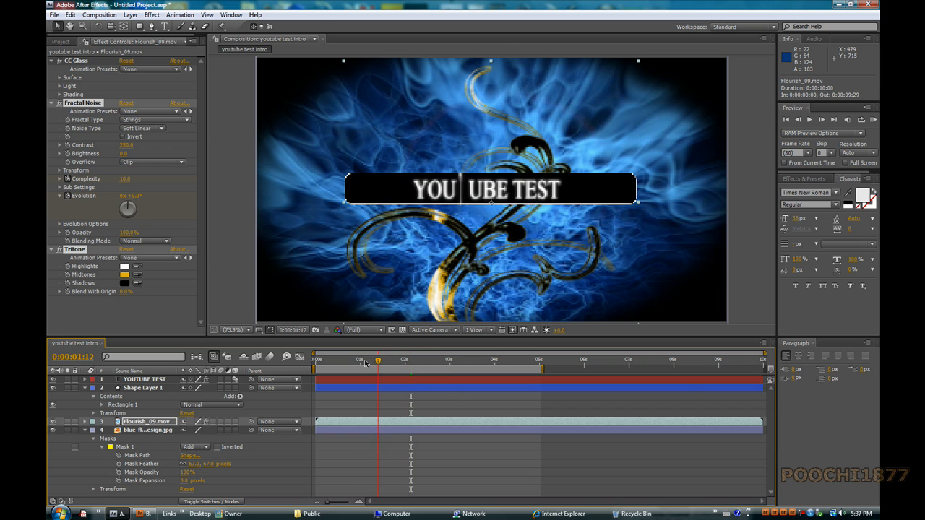
- Scrub from the start to where the flourish is fully drawn around the title bar
left_click_drag(377, 358, 328, 358)
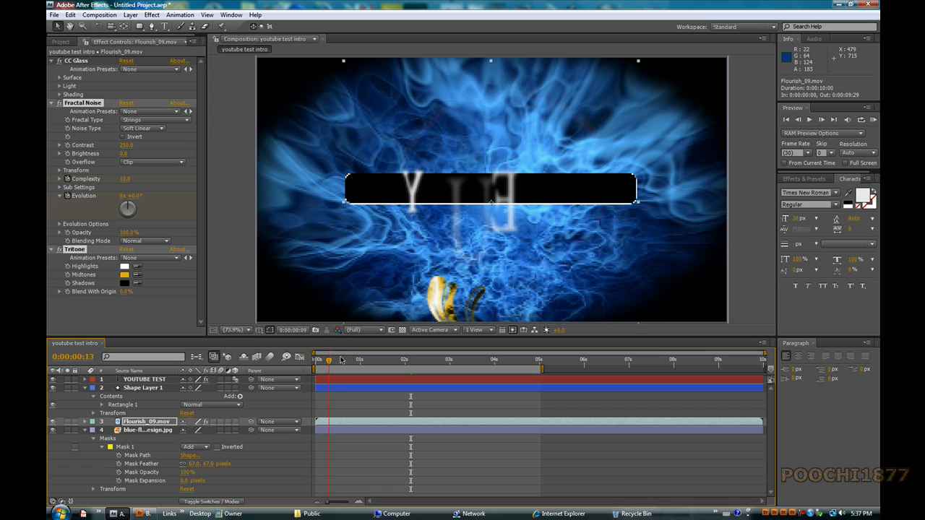
left_click_drag(329, 360, 387, 360)
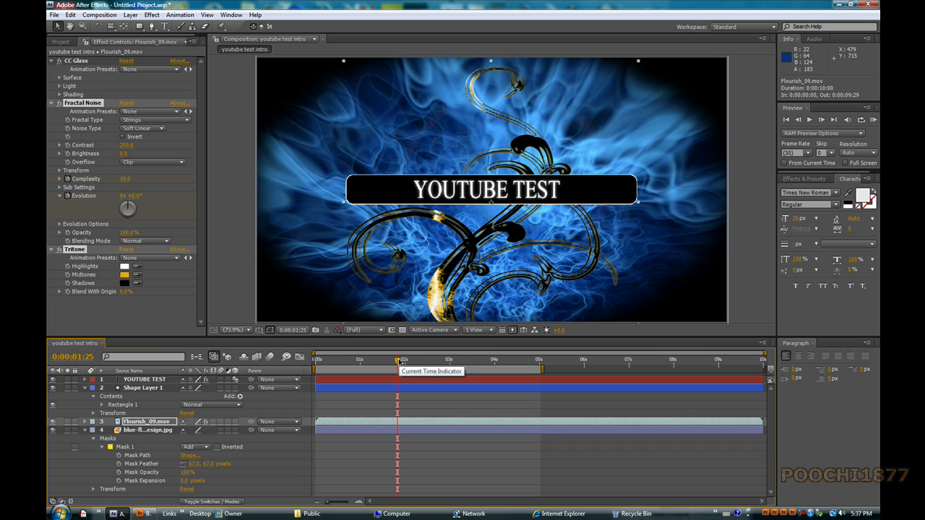
mouse_move(396, 353)
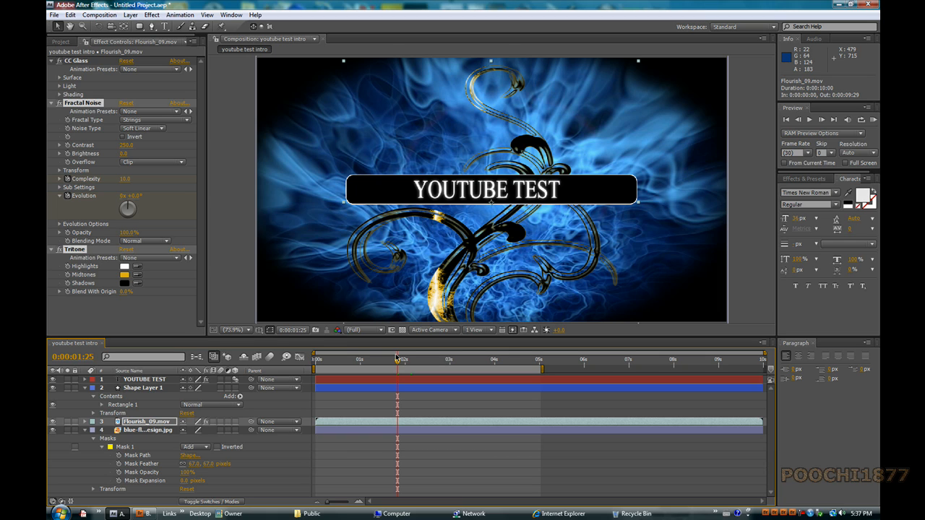
mouse_move(393, 347)
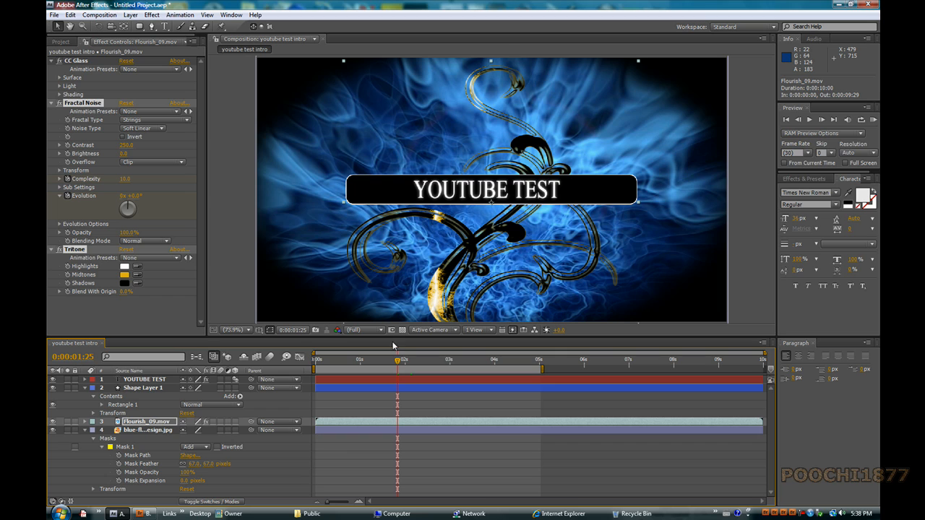
mouse_move(234, 289)
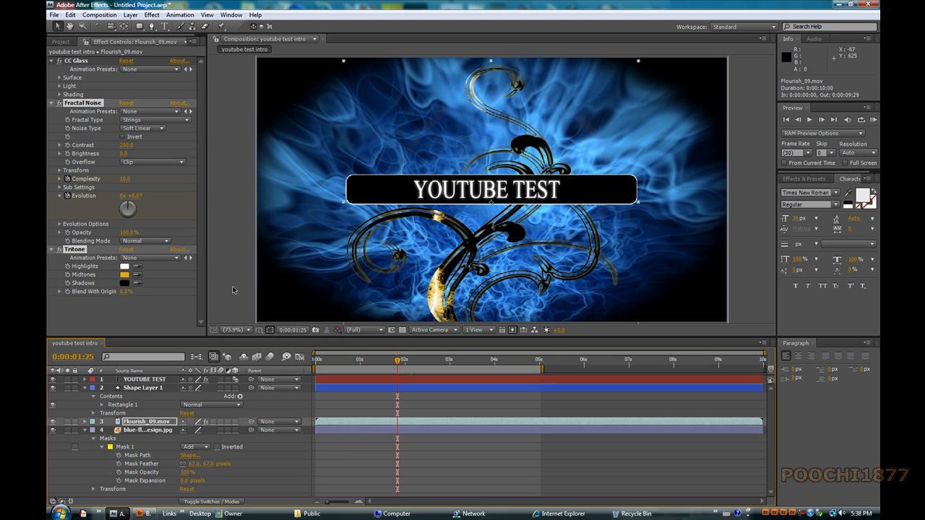
mouse_move(738, 71)
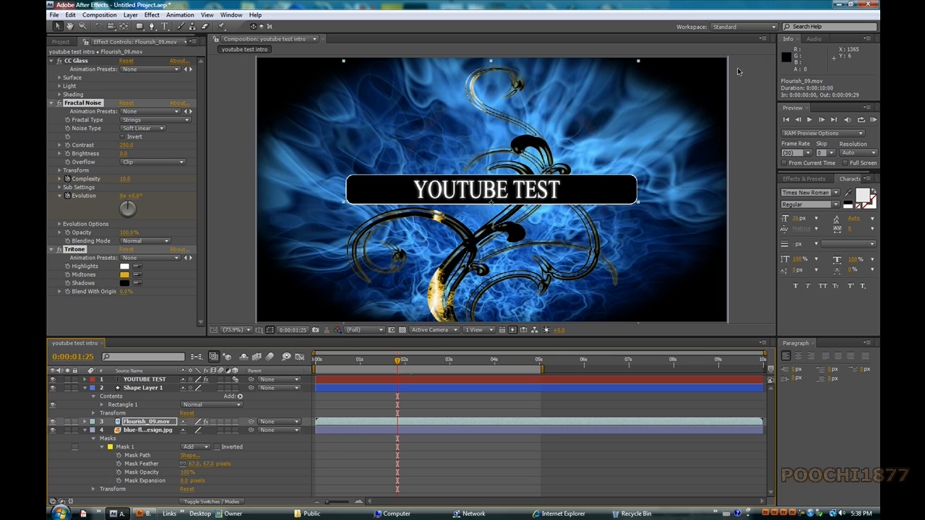
mouse_move(436, 326)
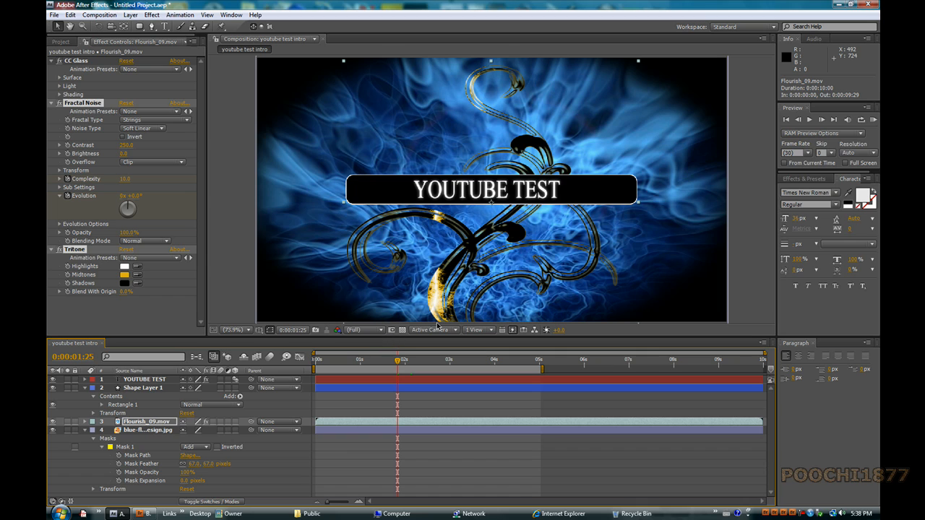
mouse_move(419, 422)
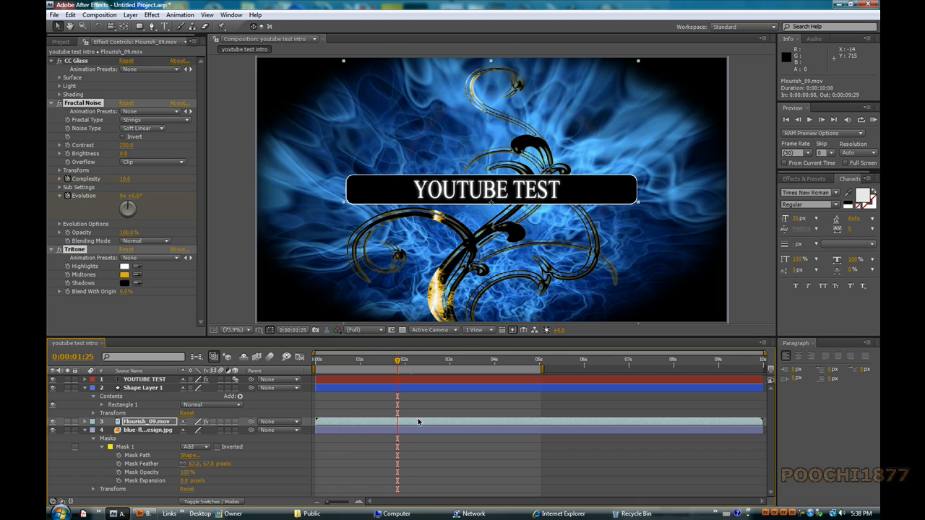
mouse_move(469, 414)
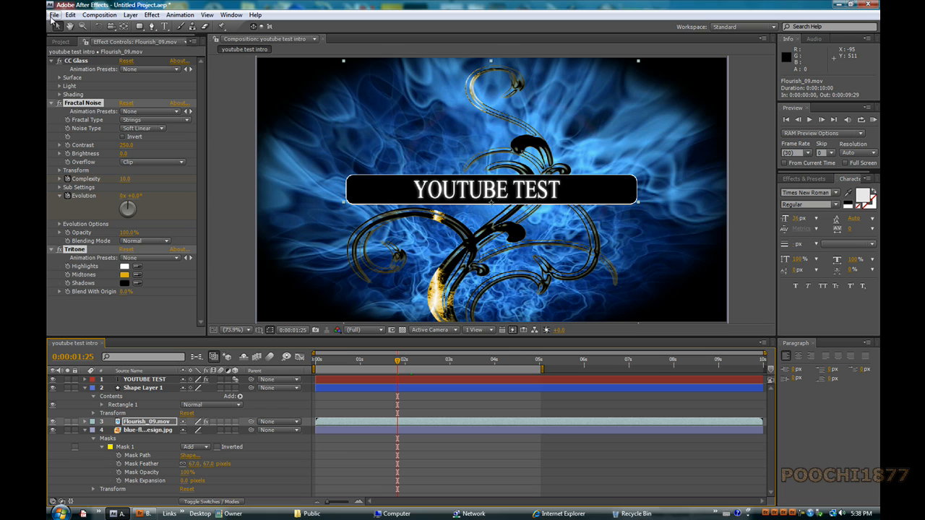
- Start a File > Export > QuickTime Movie and accept the export warning
left_click(55, 15)
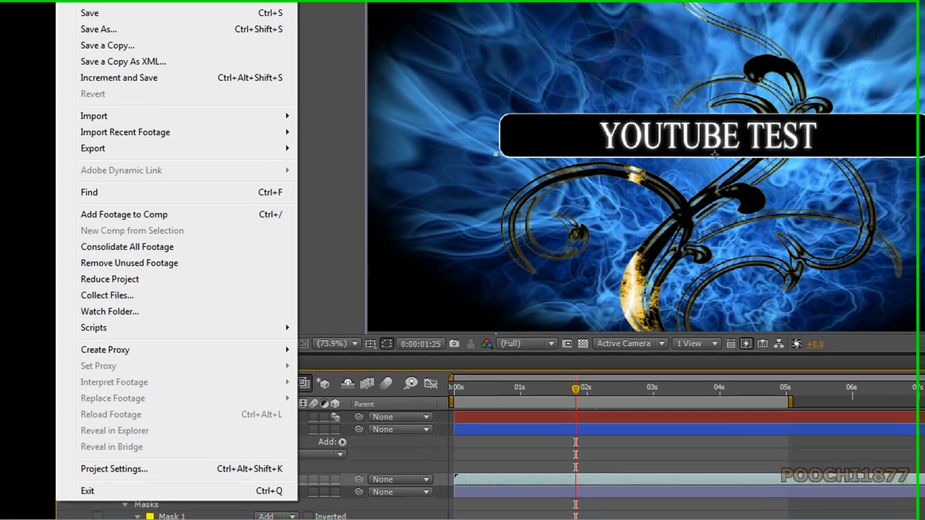
left_click(93, 148)
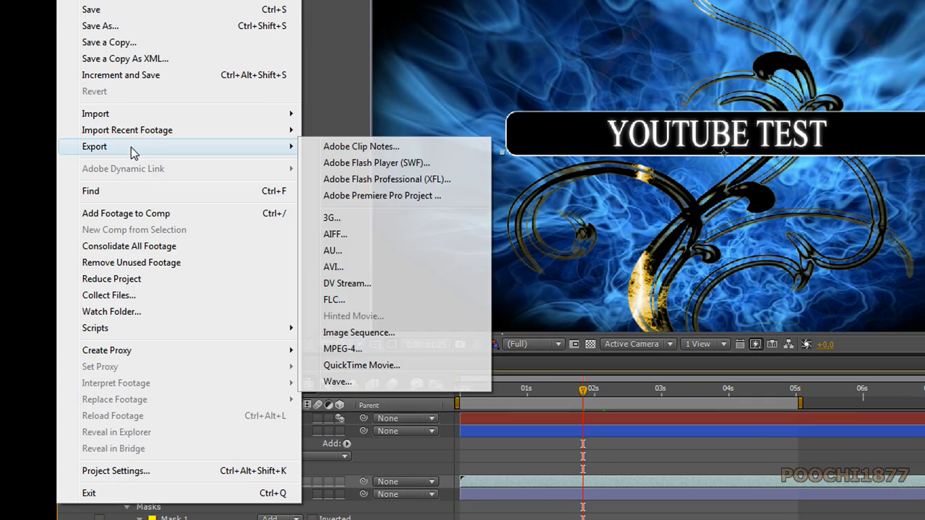
mouse_move(297, 162)
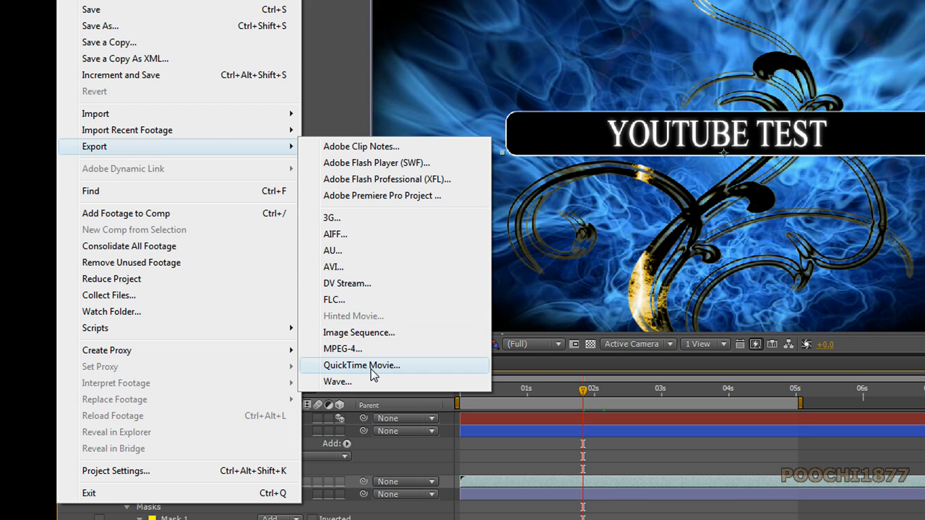
left_click(361, 364)
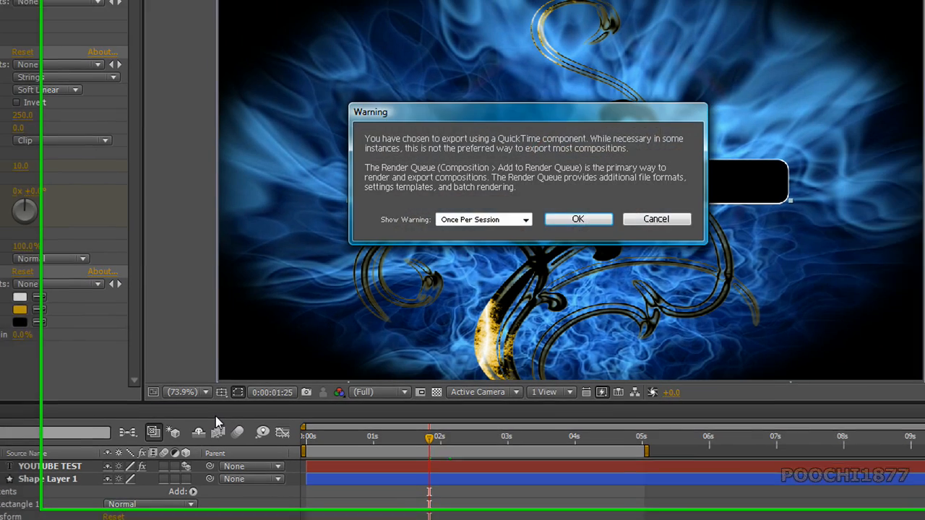
left_click(578, 219)
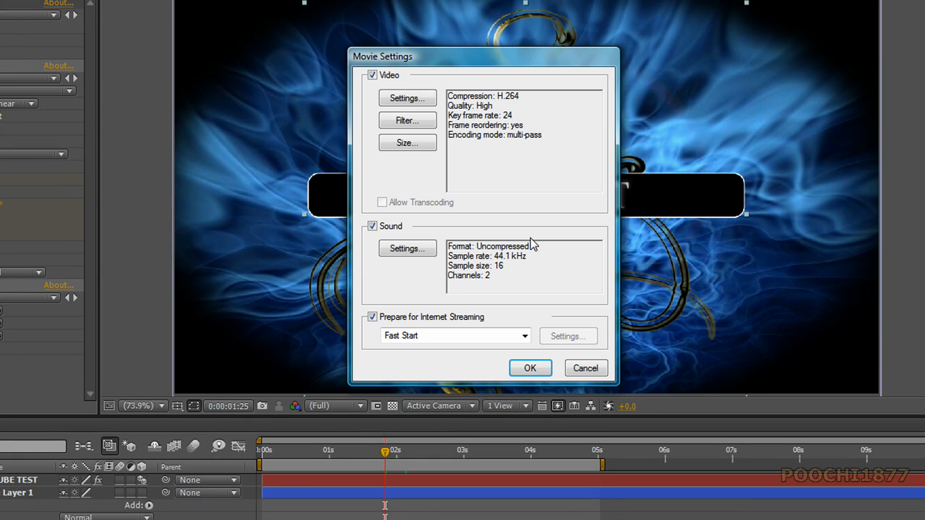
- Set the H.264 video compression quality to Best and confirm the settings
left_click(407, 98)
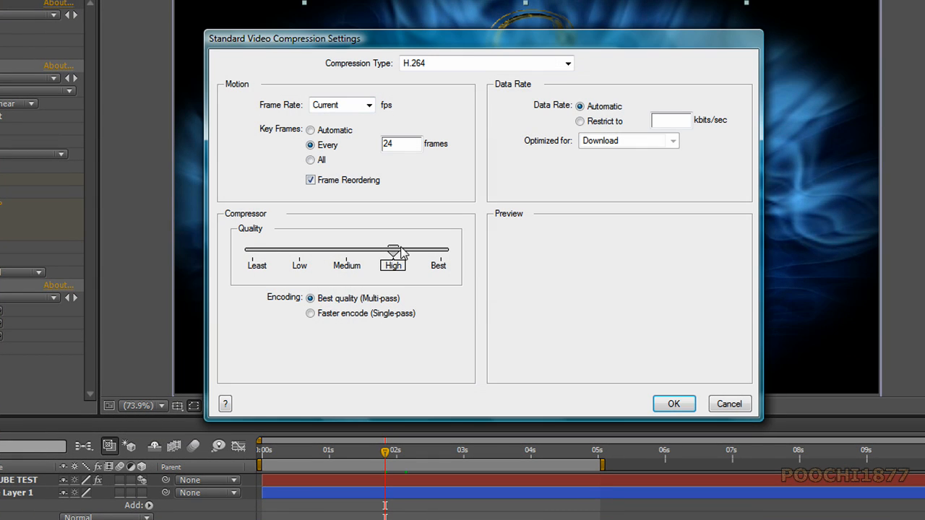
left_click_drag(393, 248, 441, 249)
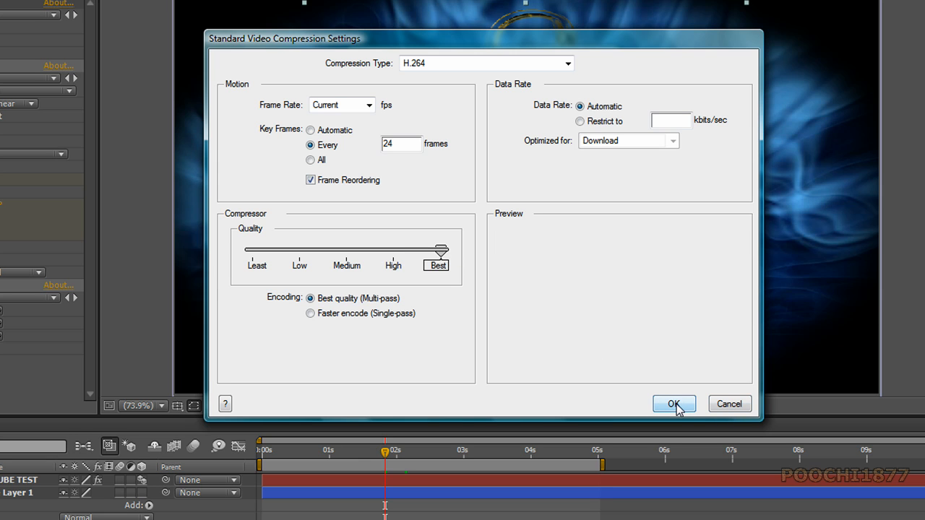
left_click(673, 405)
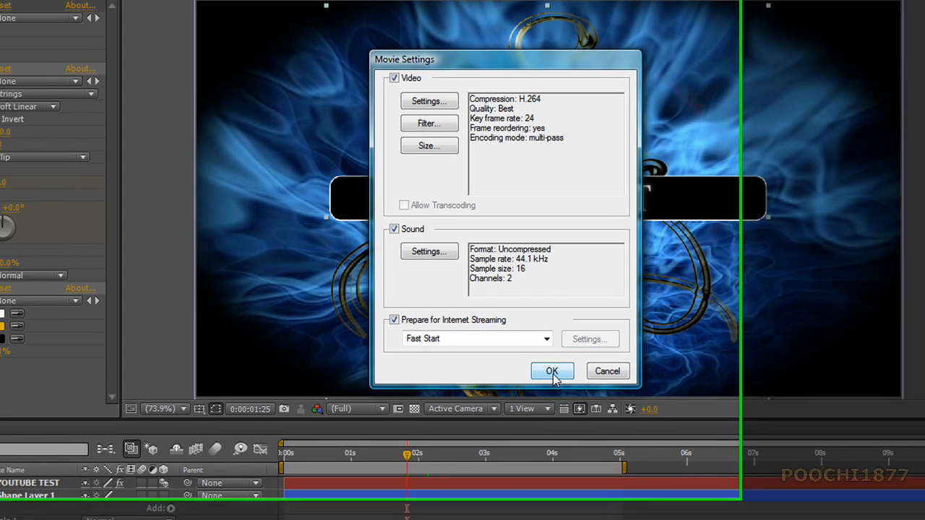
- Accept the Movie Settings and trim the export file name to 'youtube test'
left_click(552, 369)
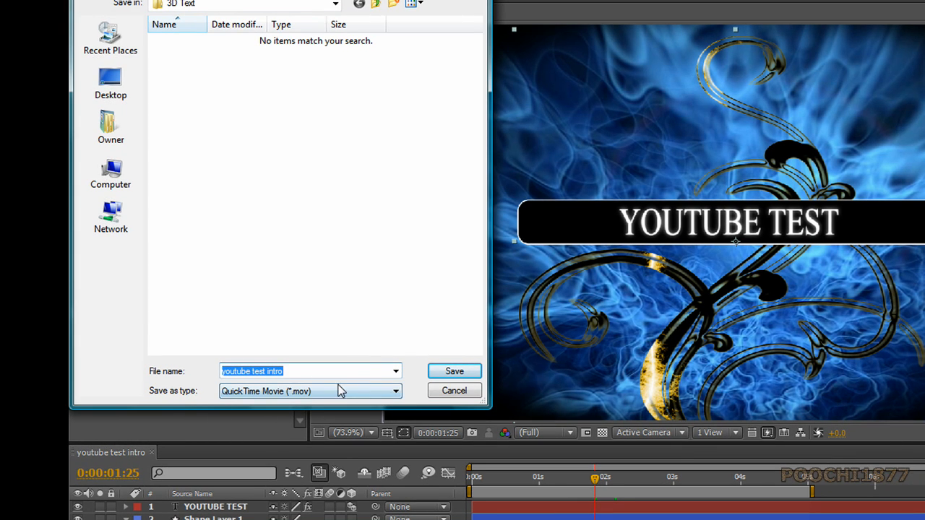
mouse_move(378, 382)
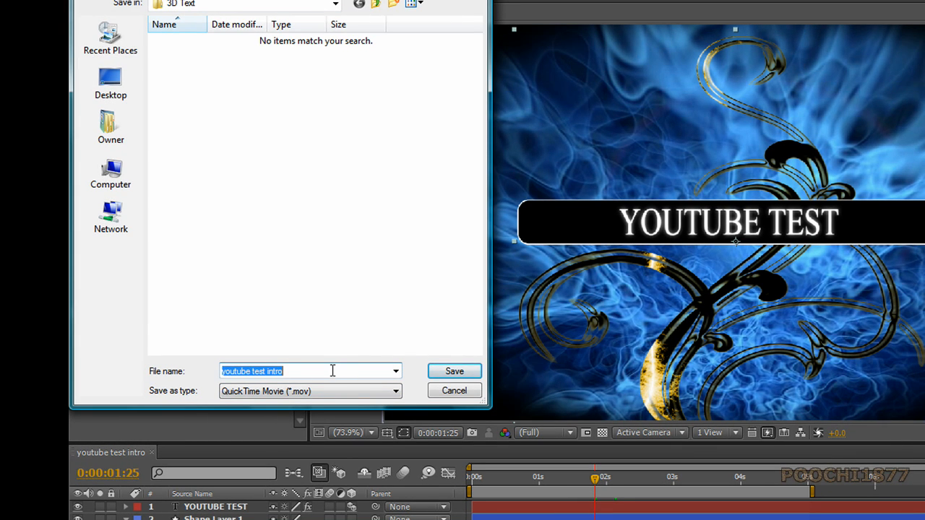
left_click(454, 370)
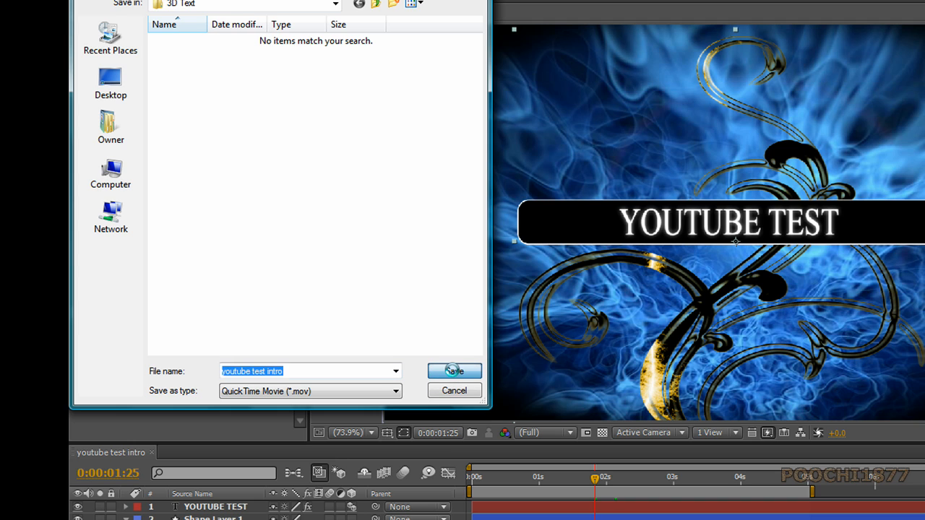
left_click(454, 370)
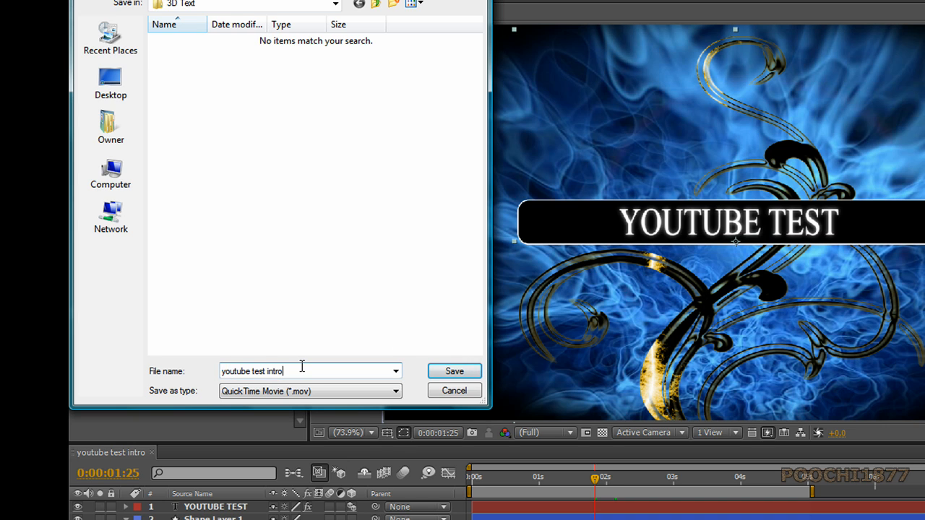
key("backspace")
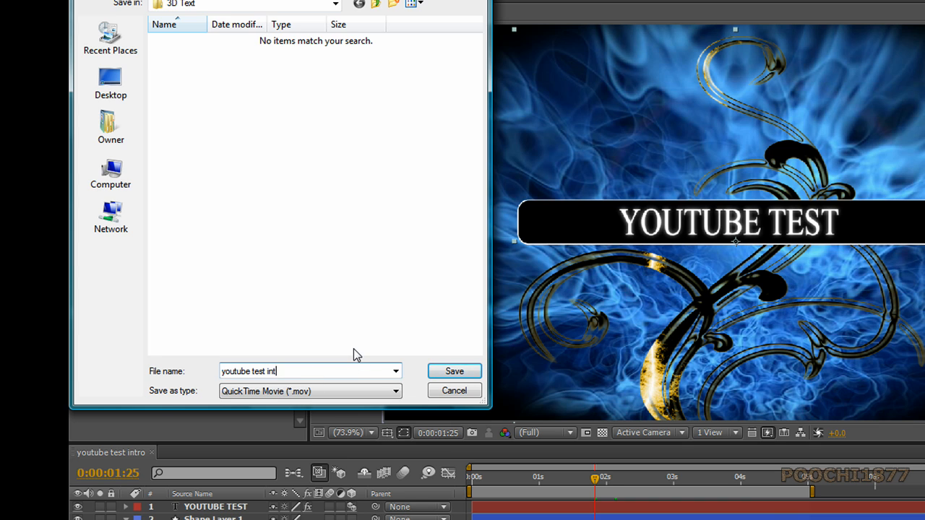
- Save the movie as 'youtube test' in the Videos folder, starting the export
left_click(453, 370)
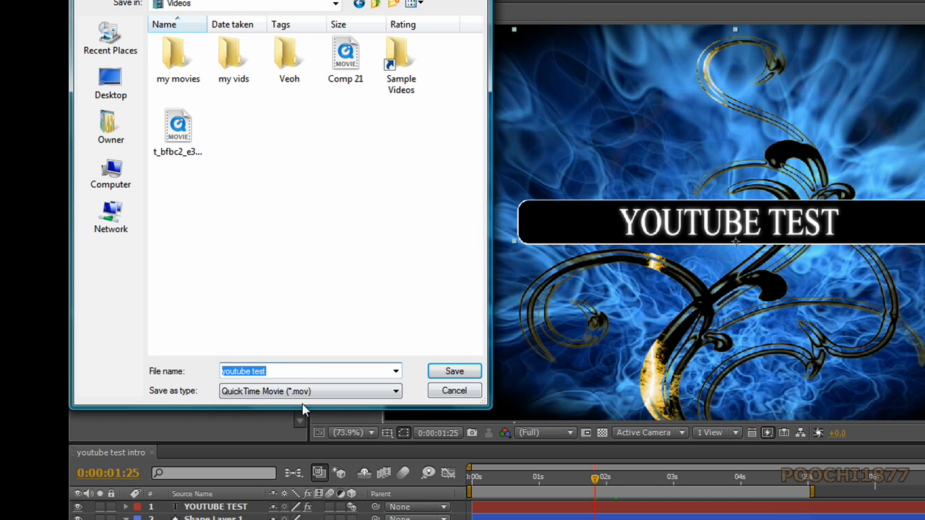
left_click(298, 370)
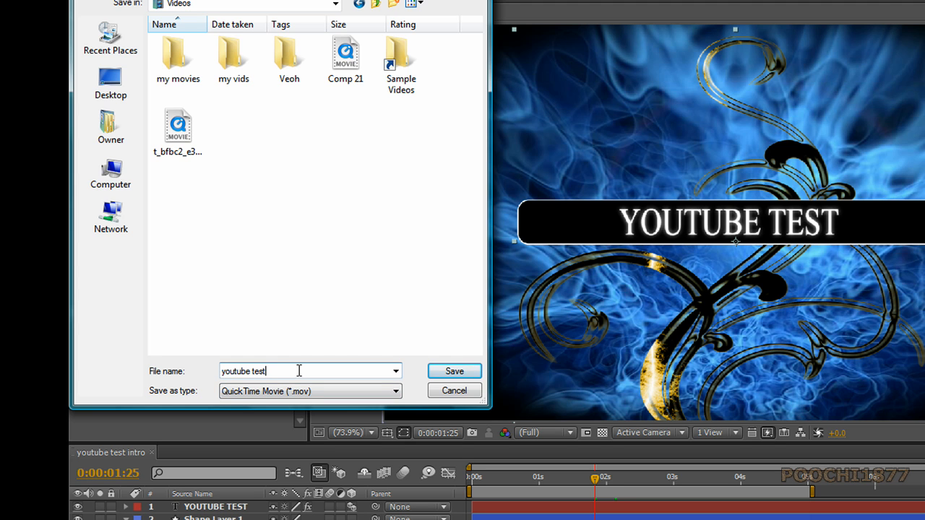
left_click(453, 370)
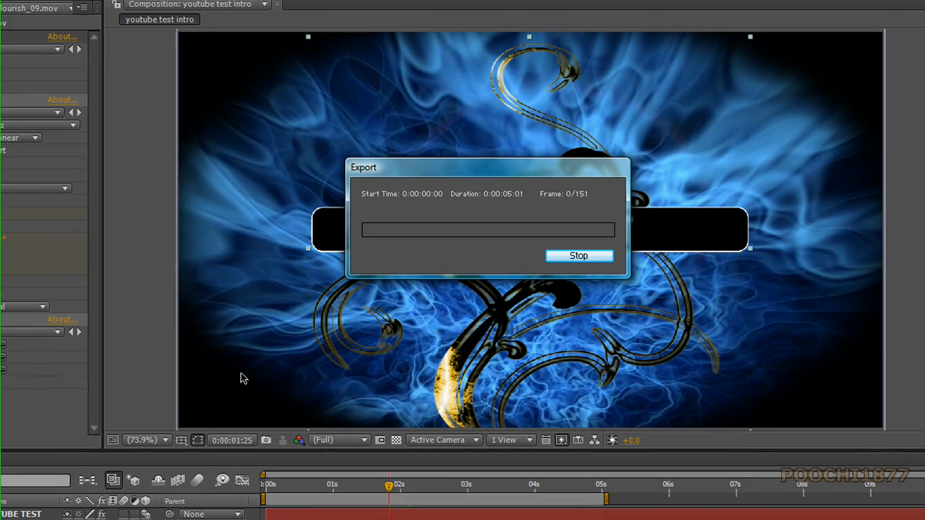